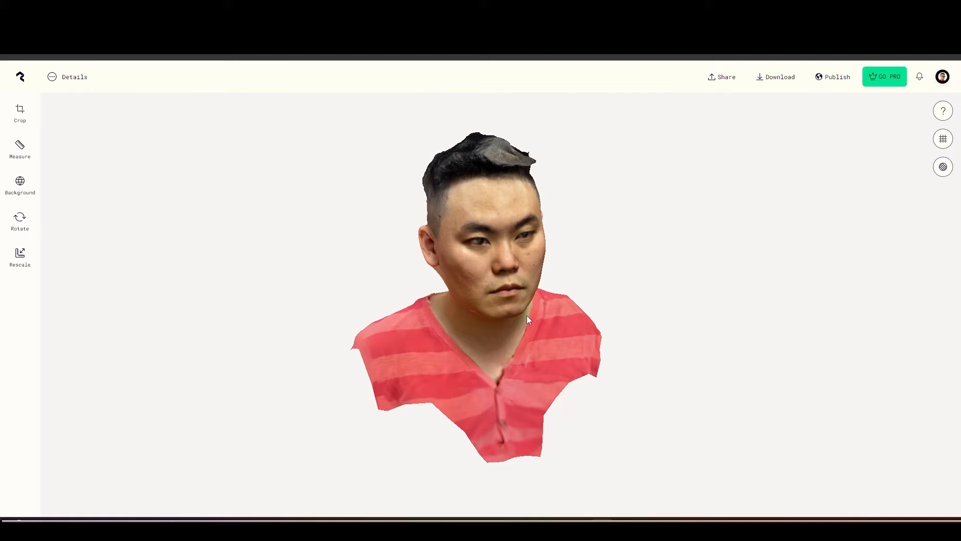
Export the scanned head from Polycam as a GLTF mesh and download it.
{"action": "left_click_drag", "start_coordinate": [527, 319], "coordinate": [515, 317]}
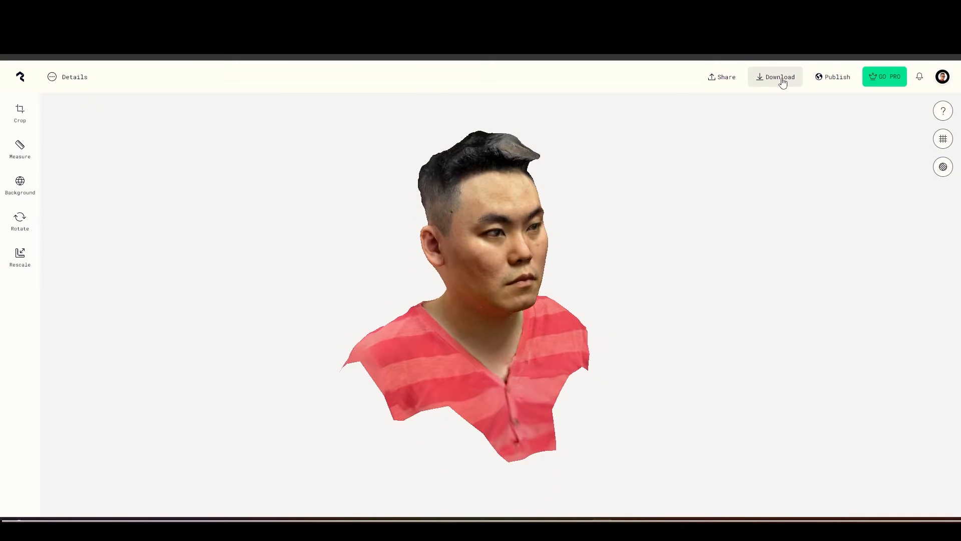
{"action": "left_click", "coordinate": [780, 76]}
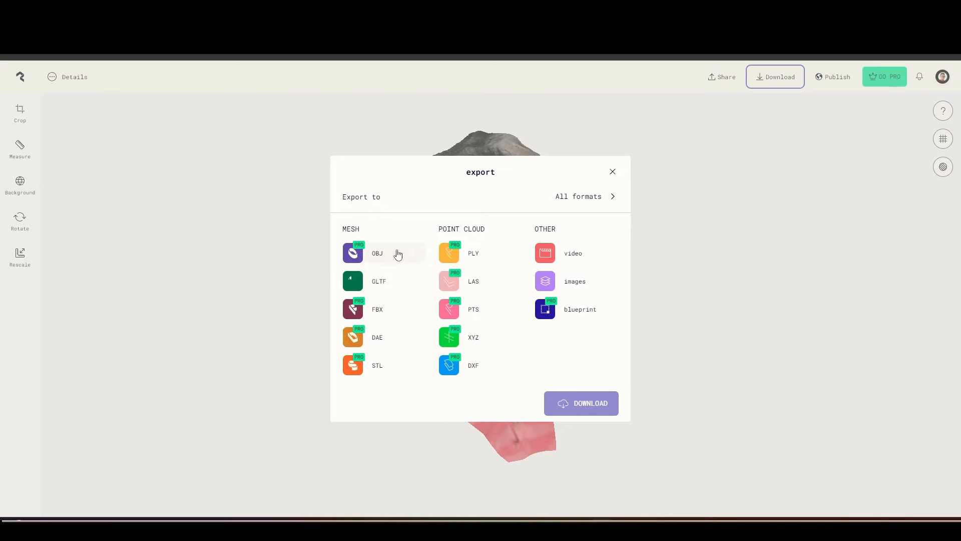
{"action": "mouse_move", "coordinate": [374, 291]}
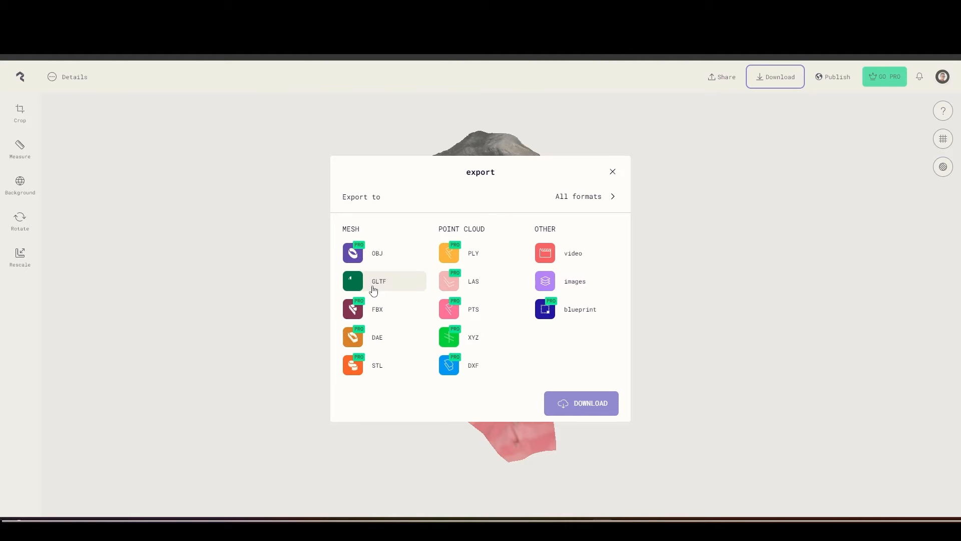
{"action": "left_click", "coordinate": [379, 281]}
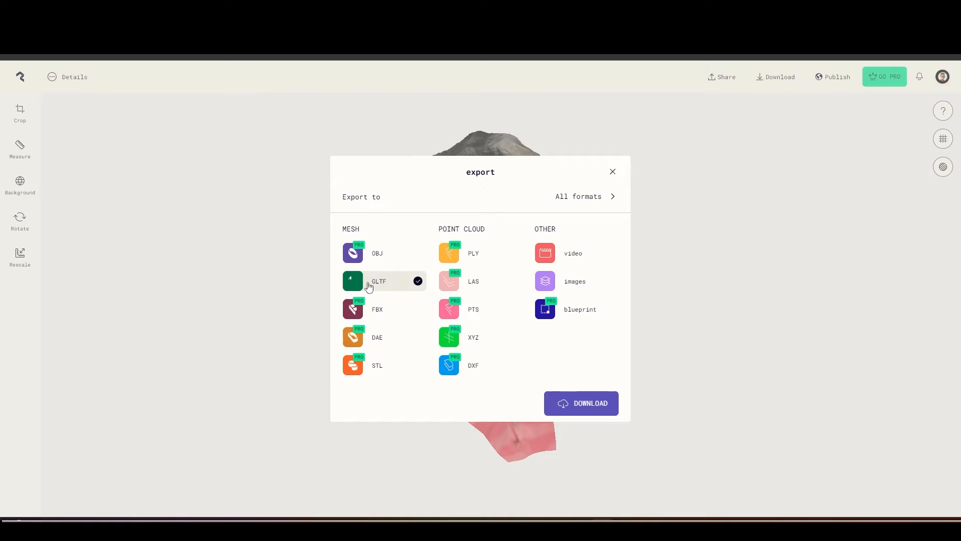
{"action": "left_click", "coordinate": [580, 402]}
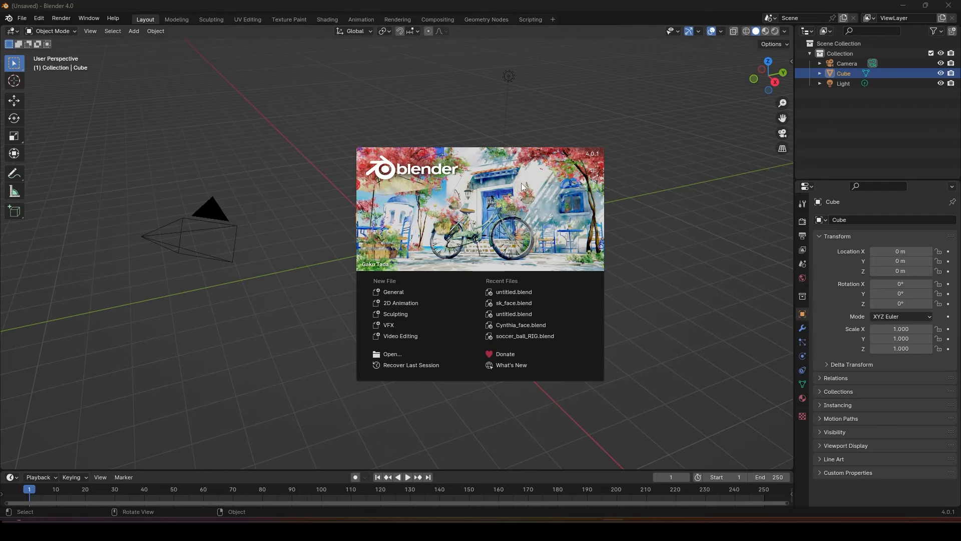
{"action": "mouse_move", "coordinate": [374, 115]}
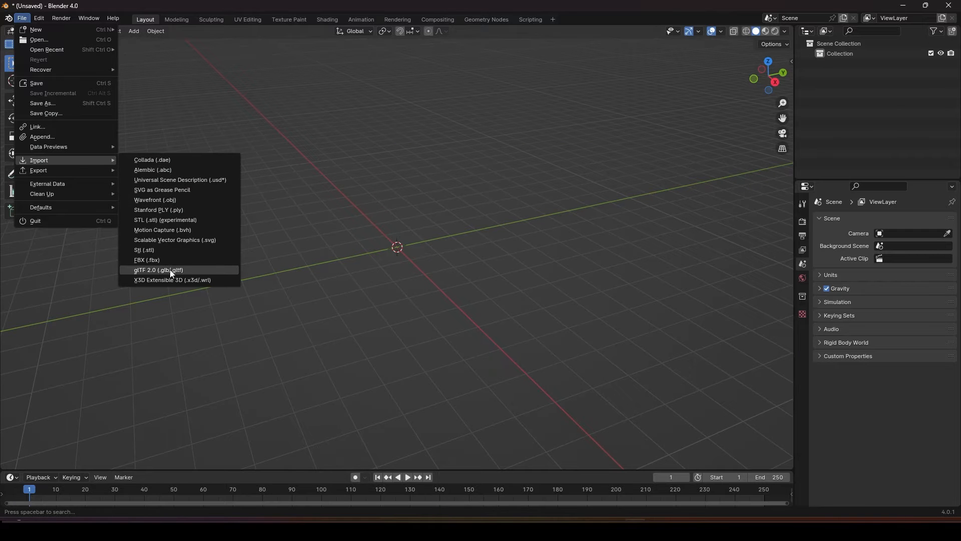
Import the glTF head into Blender and enter Edit Mode to select unwanted geometry.
{"action": "left_click", "coordinate": [159, 269]}
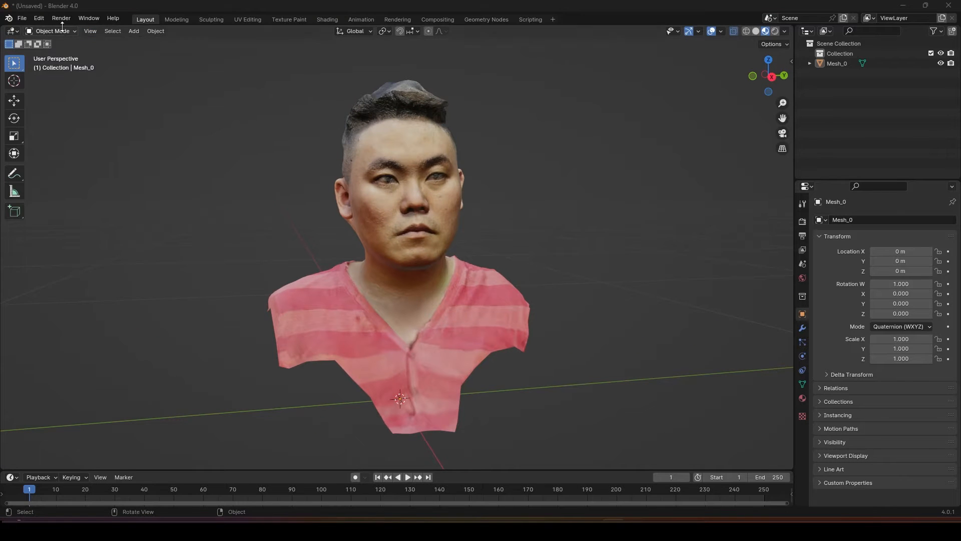
{"action": "key", "text": "Tab"}
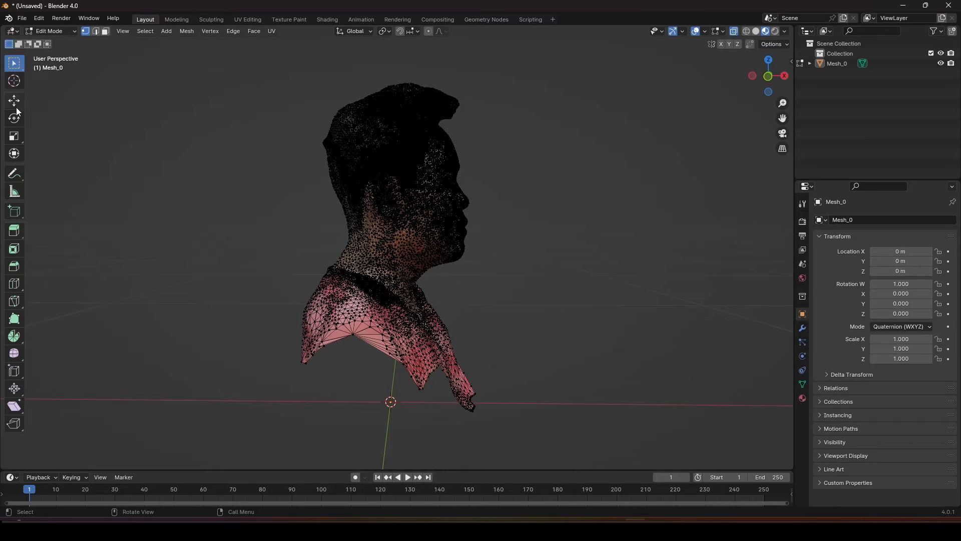
{"action": "left_click", "coordinate": [14, 62]}
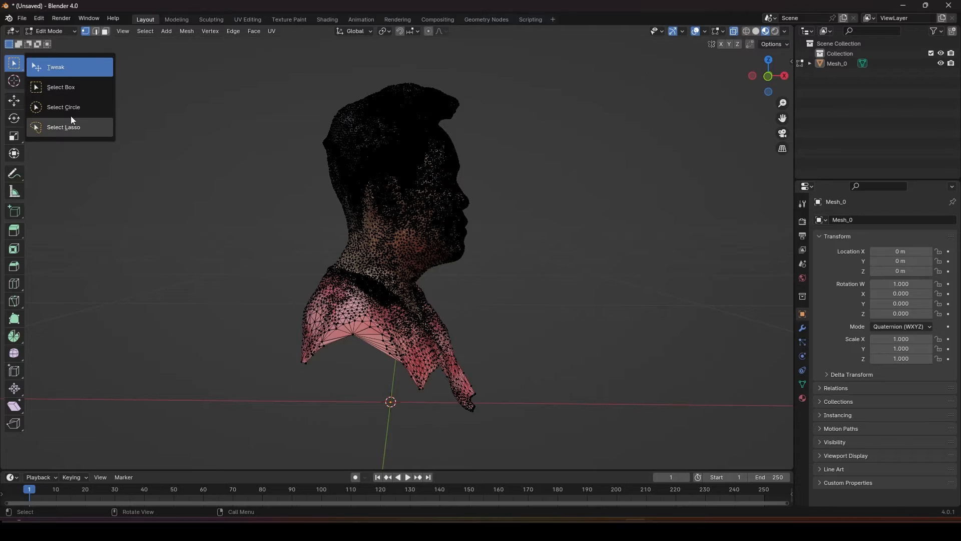
{"action": "mouse_move", "coordinate": [59, 134]}
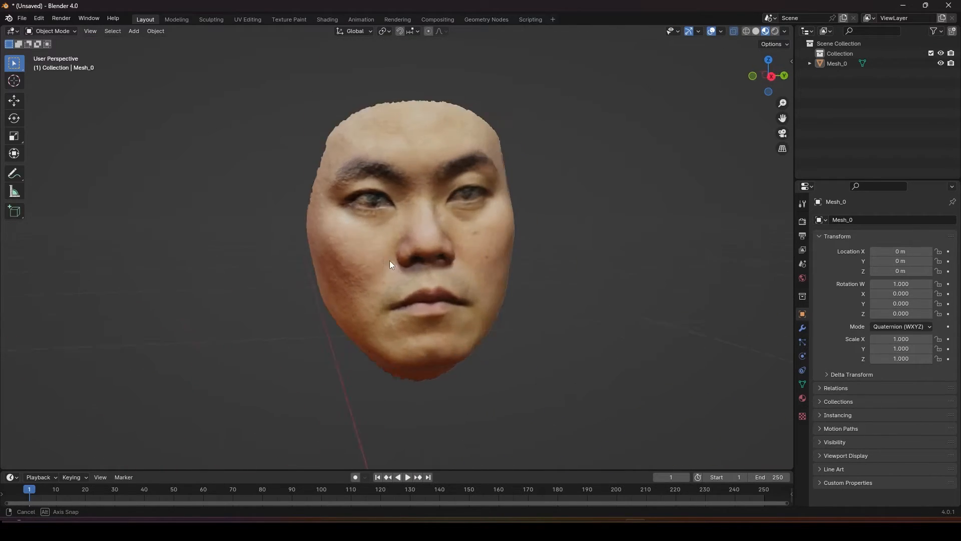
Run Degenerate Dissolve and Merge by Distance on the whole face mesh, removing 1179 vertices.
{"action": "left_click_drag", "start_coordinate": [389, 265], "coordinate": [463, 259]}
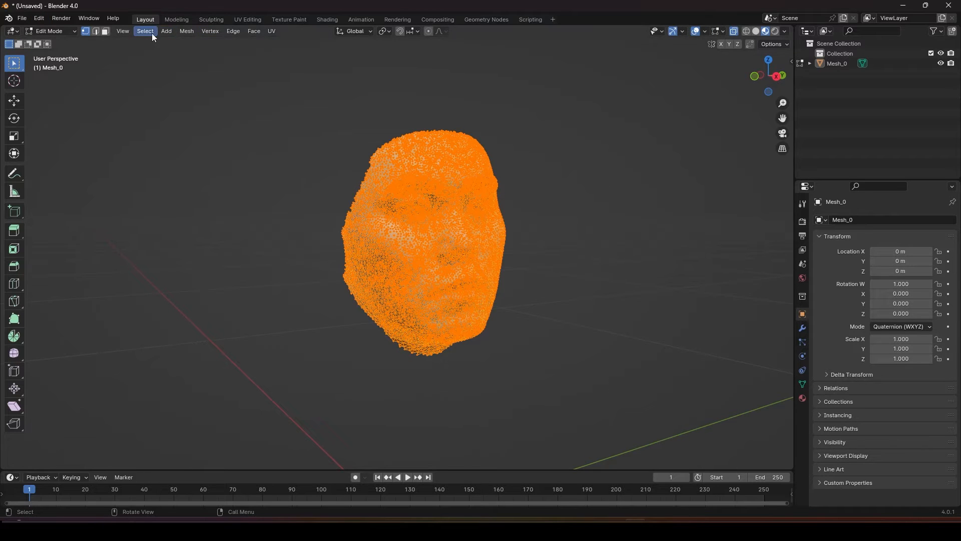
{"action": "left_click", "coordinate": [186, 30]}
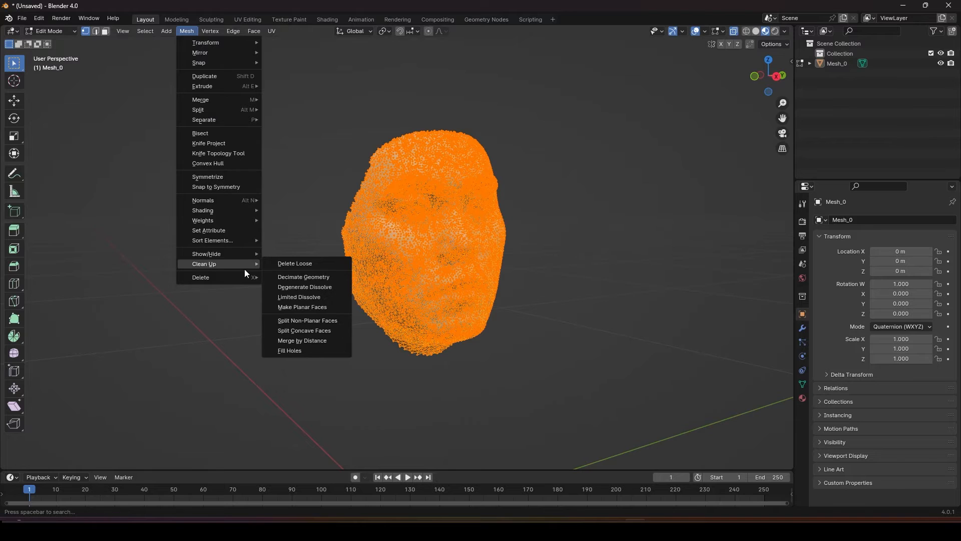
{"action": "left_click", "coordinate": [295, 264]}
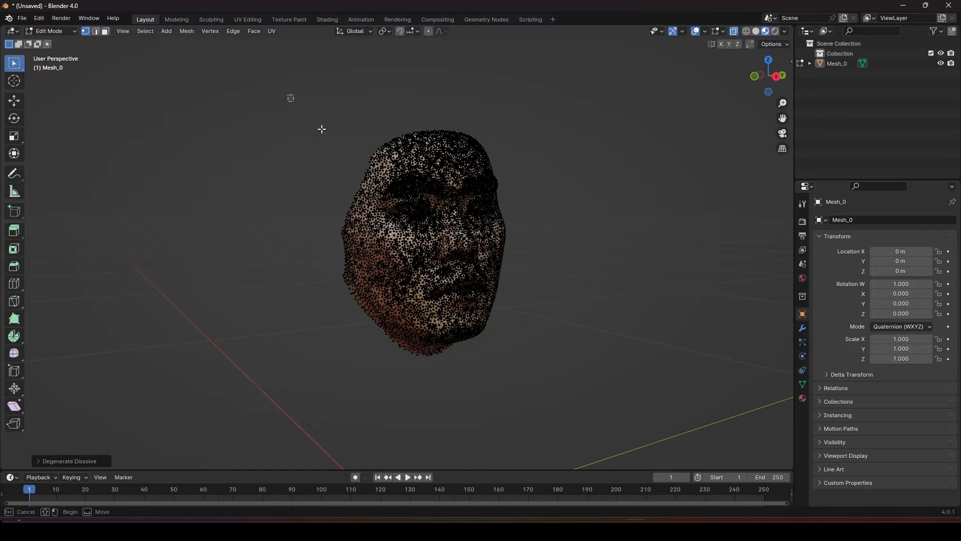
{"action": "left_click", "coordinate": [186, 31]}
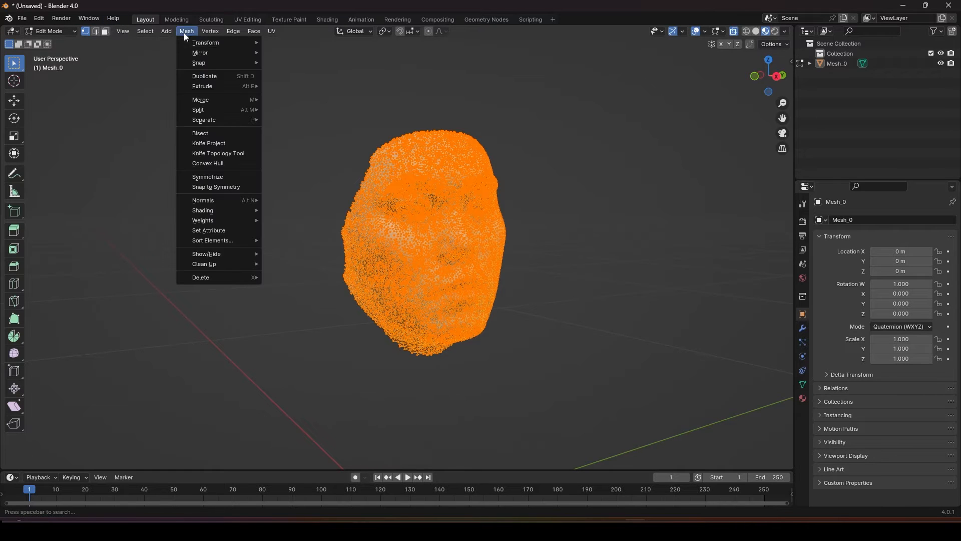
{"action": "mouse_move", "coordinate": [204, 265]}
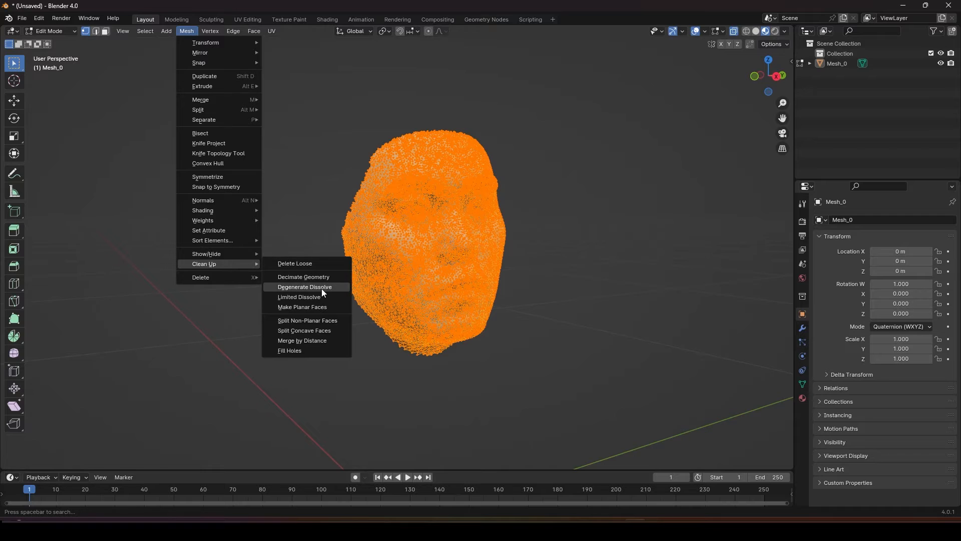
{"action": "left_click", "coordinate": [304, 286]}
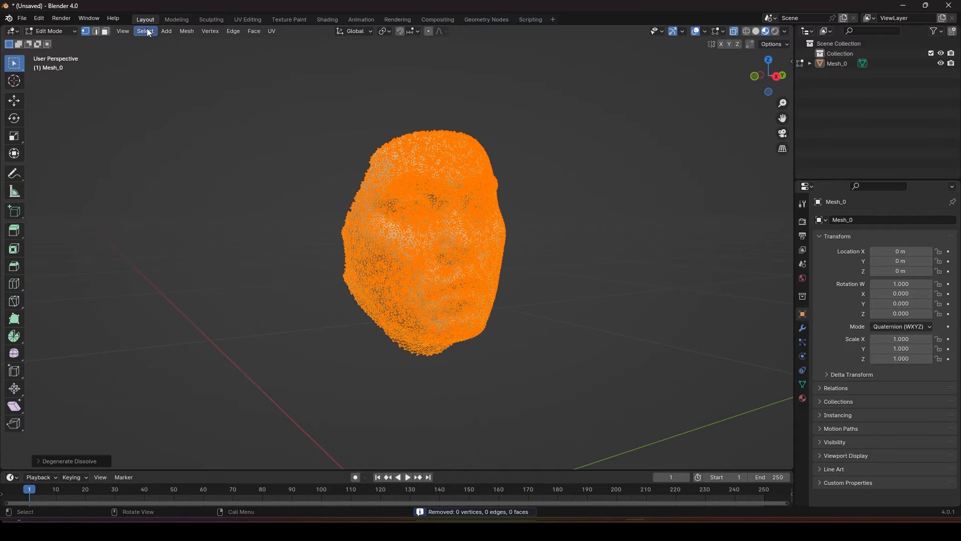
{"action": "left_click", "coordinate": [186, 30]}
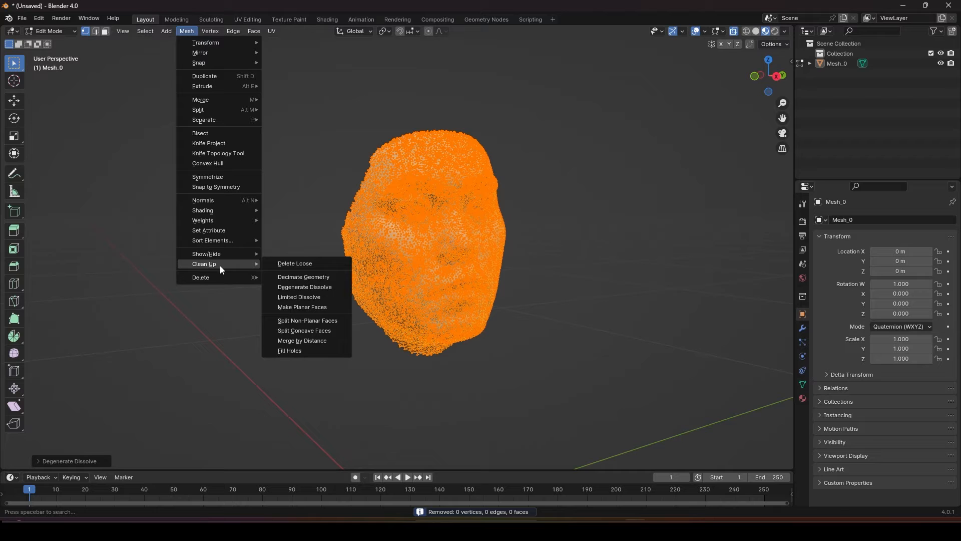
{"action": "left_click", "coordinate": [302, 341]}
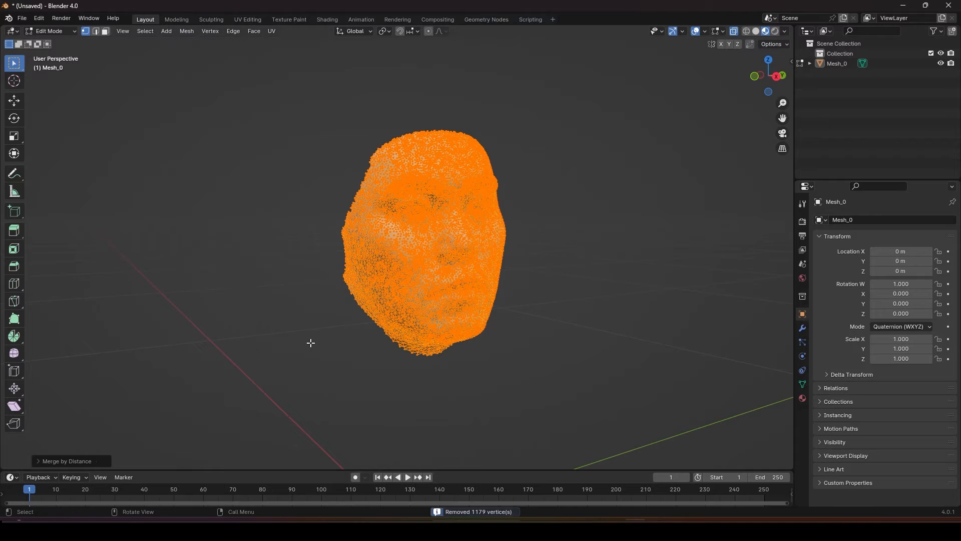
{"action": "left_click_drag", "start_coordinate": [310, 343], "coordinate": [382, 270]}
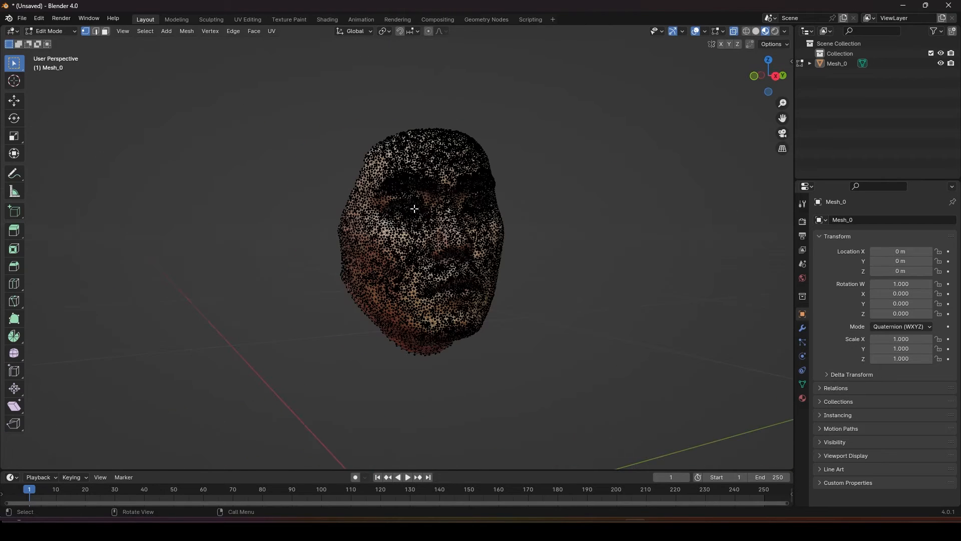
Return to Object Mode and start an FBX export of the face.
{"action": "left_click", "coordinate": [50, 30]}
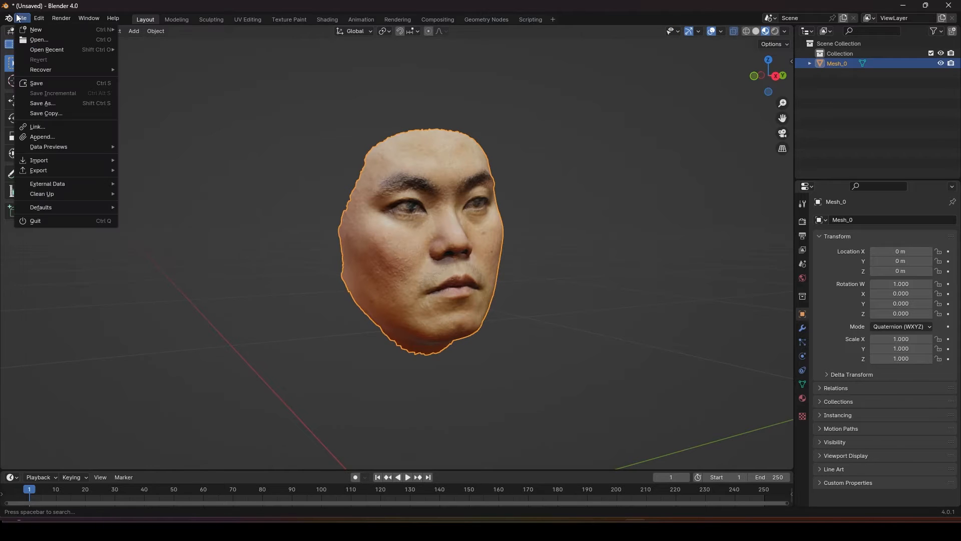
{"action": "left_click", "coordinate": [52, 31]}
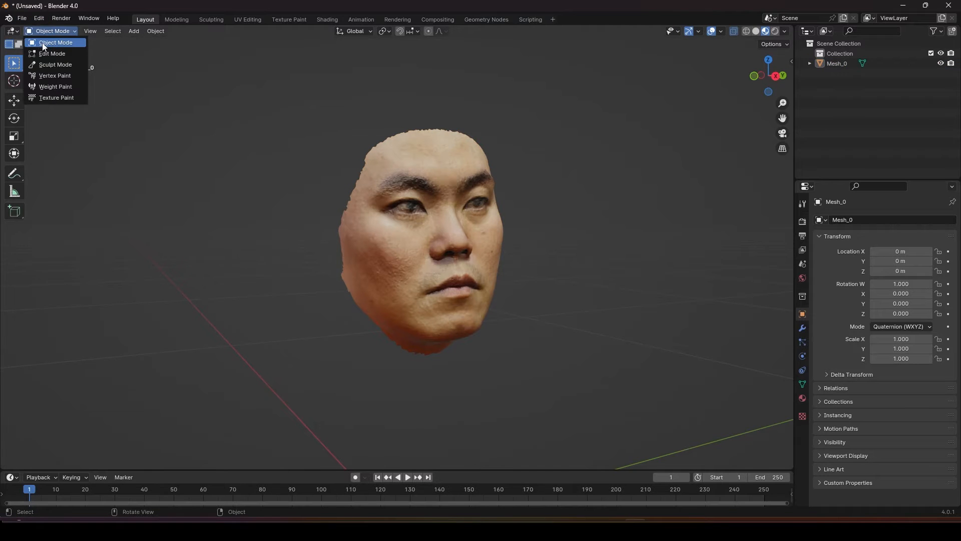
{"action": "left_click", "coordinate": [55, 42]}
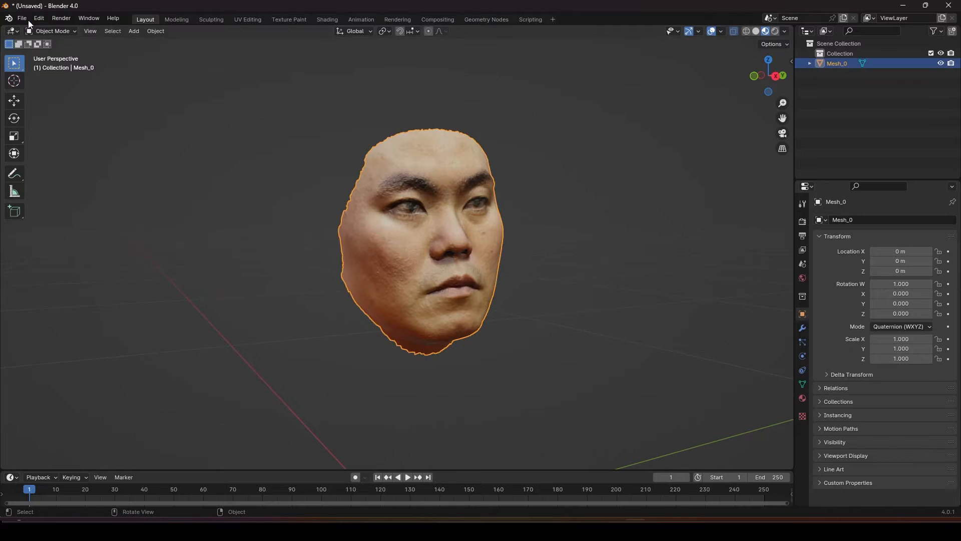
{"action": "left_click", "coordinate": [22, 18]}
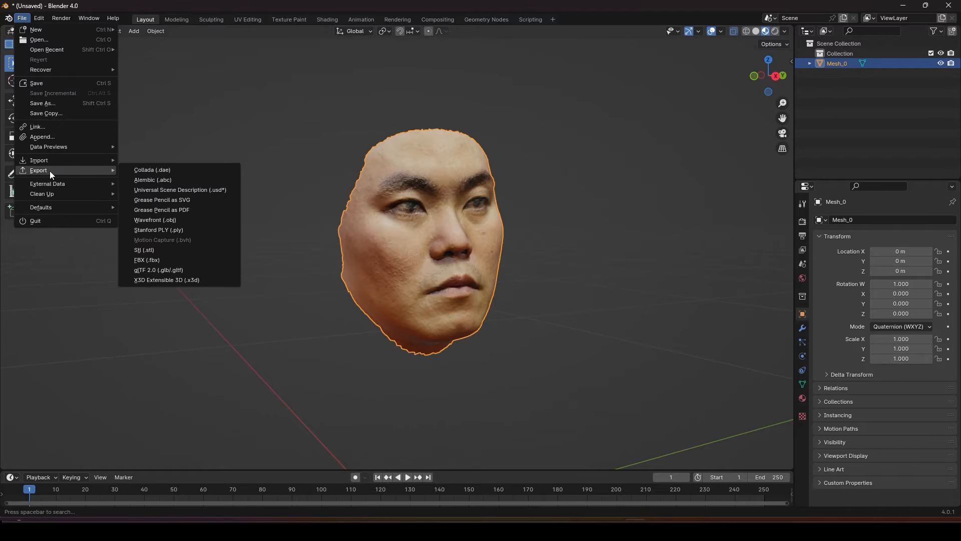
{"action": "left_click", "coordinate": [146, 259]}
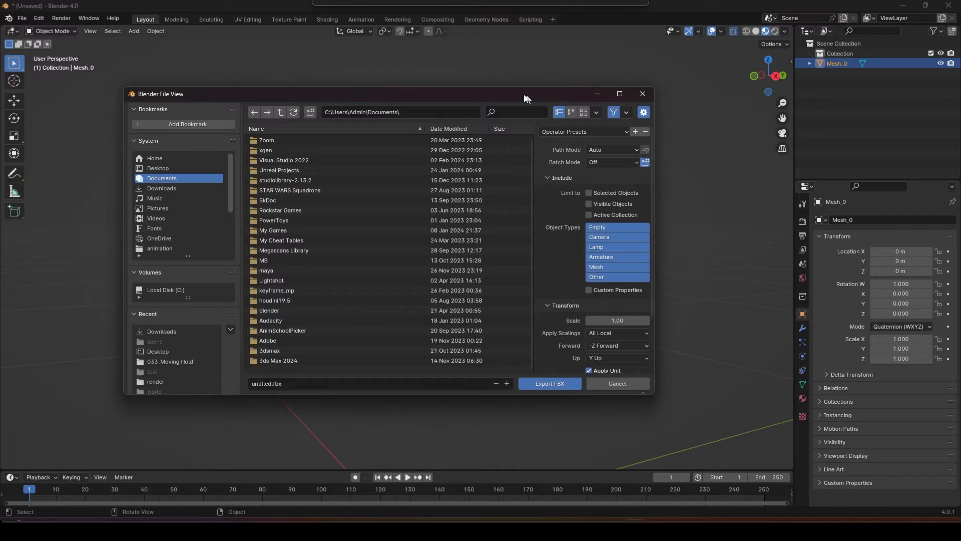
Set path mode Copy, Selected Objects only, Mesh object types only, and no baked animation.
{"action": "left_click", "coordinate": [613, 150]}
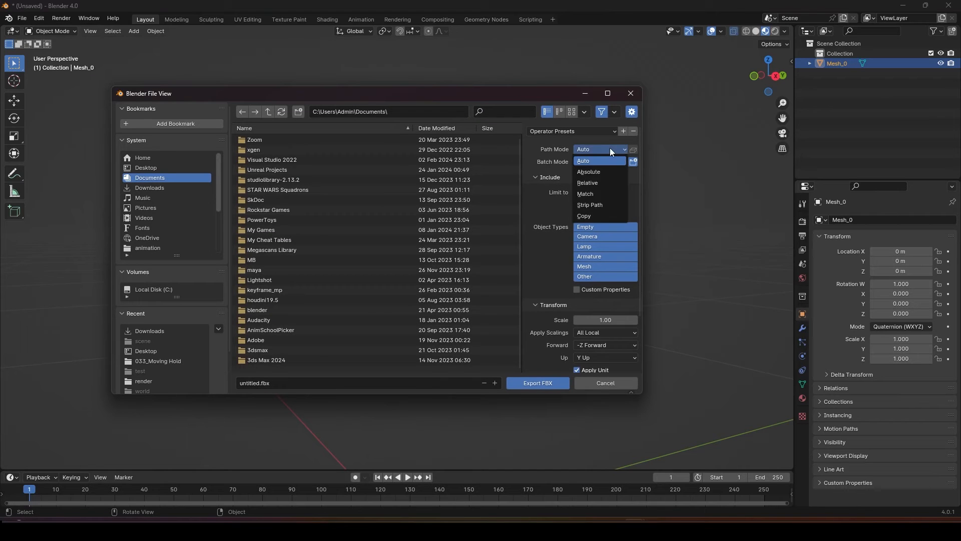
{"action": "left_click", "coordinate": [583, 217]}
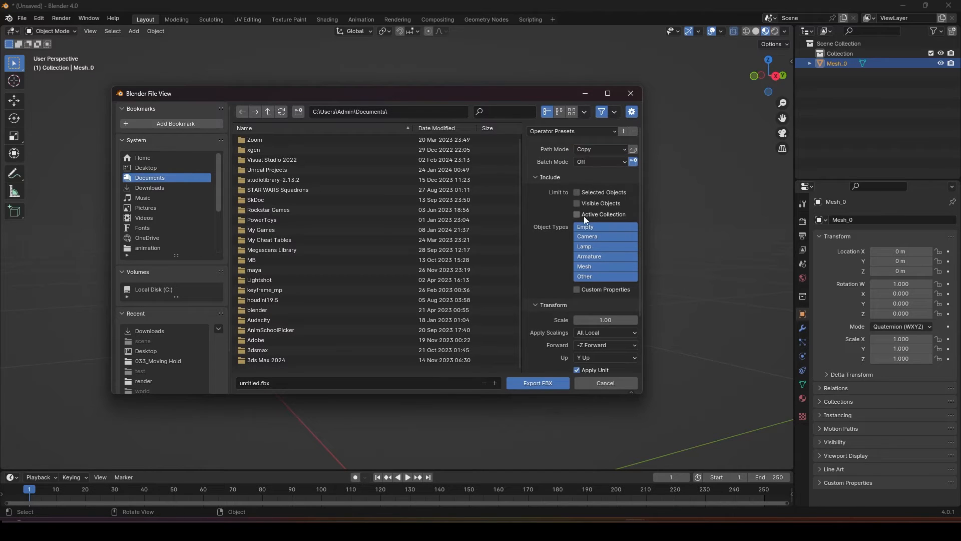
{"action": "mouse_move", "coordinate": [633, 152]}
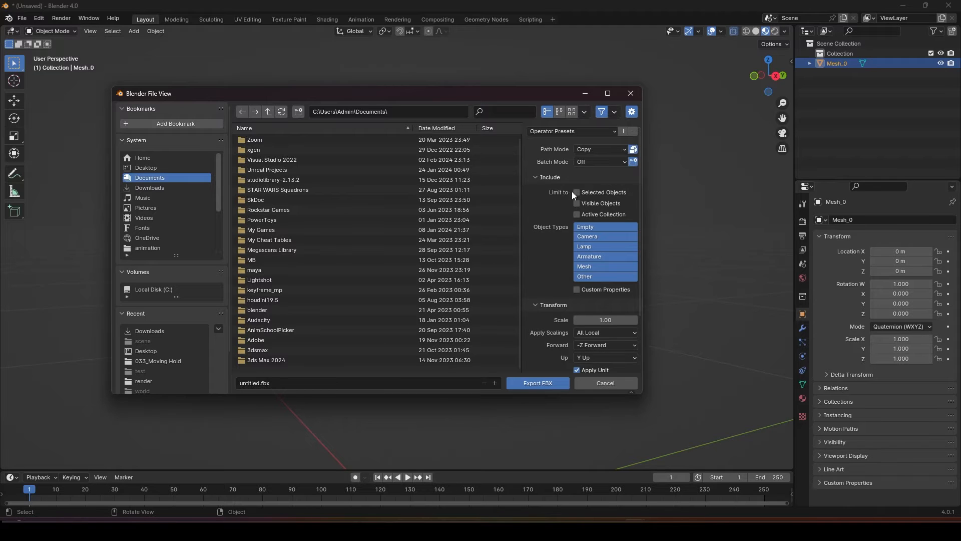
{"action": "left_click", "coordinate": [577, 193]}
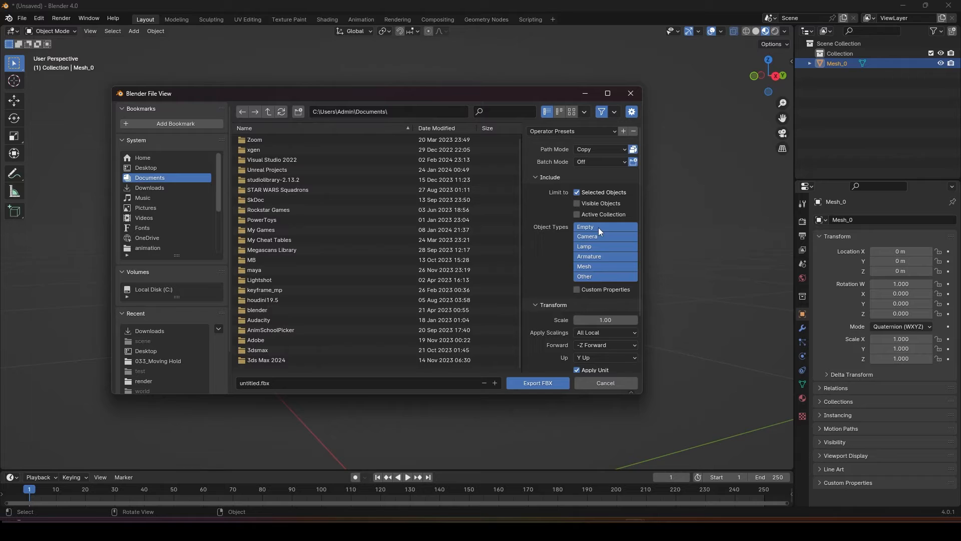
{"action": "left_click", "coordinate": [591, 266]}
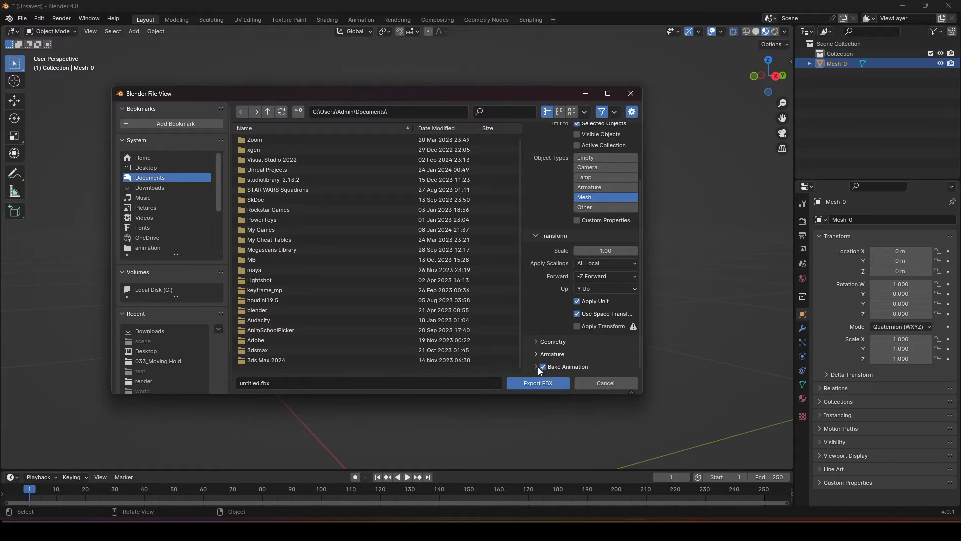
{"action": "left_click", "coordinate": [542, 366]}
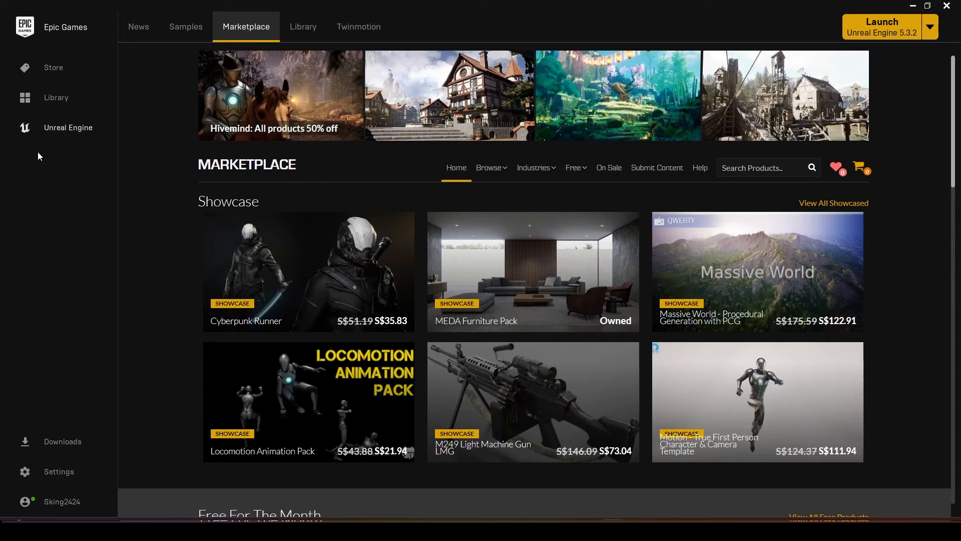
{"action": "mouse_move", "coordinate": [231, 38]}
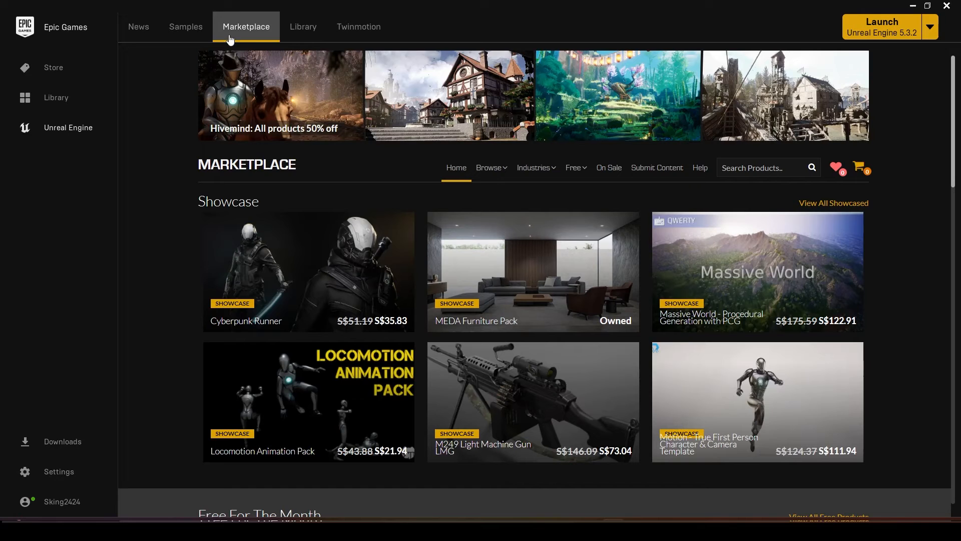
Search the marketplace for 'met' and scroll to the MetaHumans sample.
{"action": "type", "text": "met"}
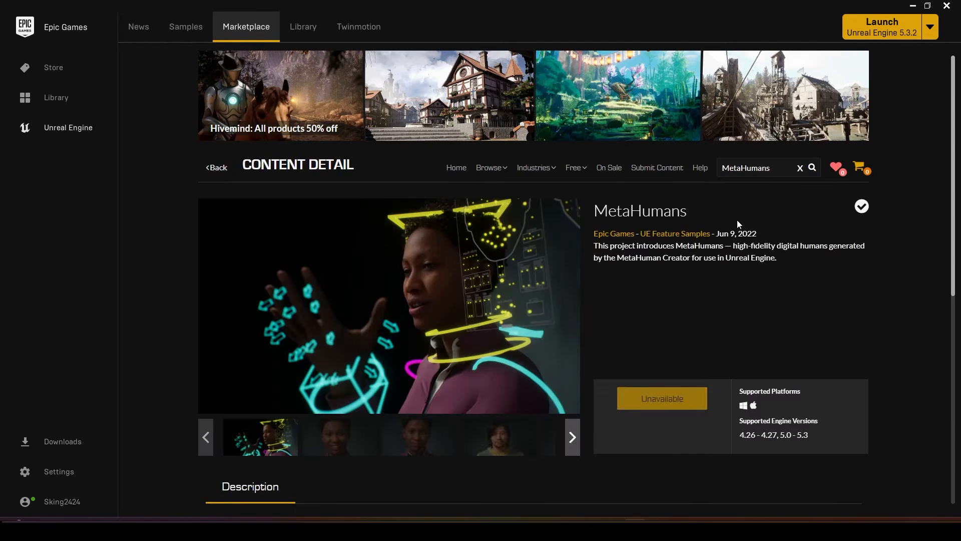
{"action": "scroll", "scroll_direction": "down", "scroll_amount": 3}
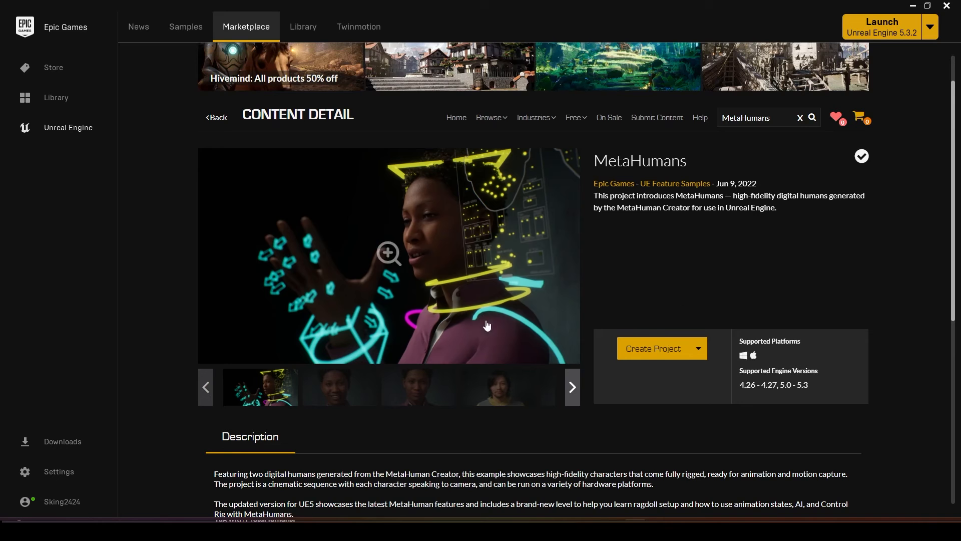
{"action": "mouse_move", "coordinate": [641, 334]}
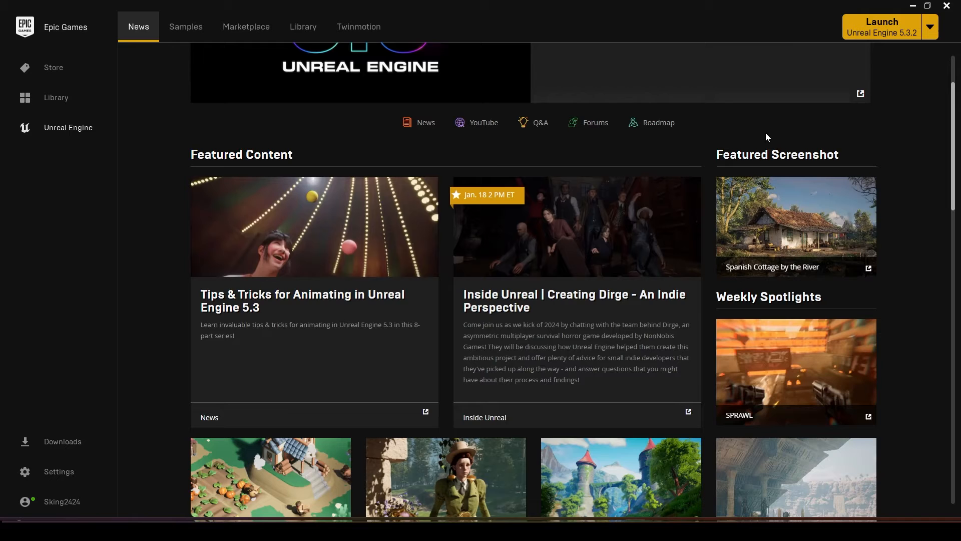
Launch the engine and create a blank project named MyMetahuman.
{"action": "left_click", "coordinate": [882, 26]}
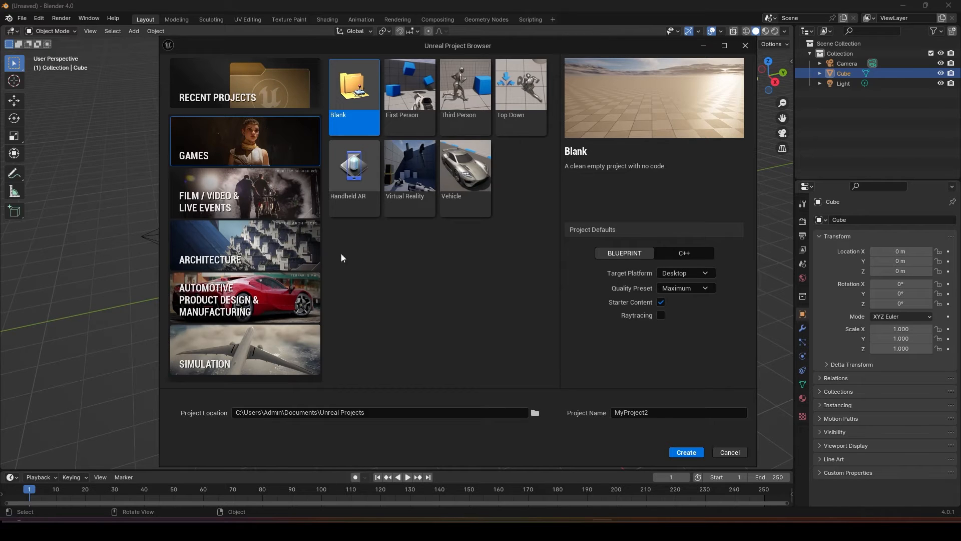
{"action": "mouse_move", "coordinate": [367, 97]}
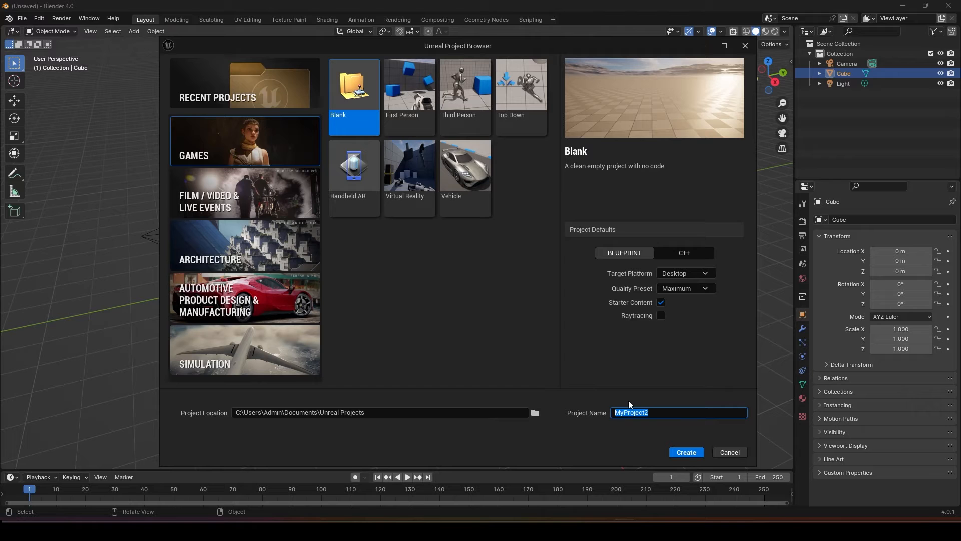
{"action": "type", "text": "MyMetahuman"}
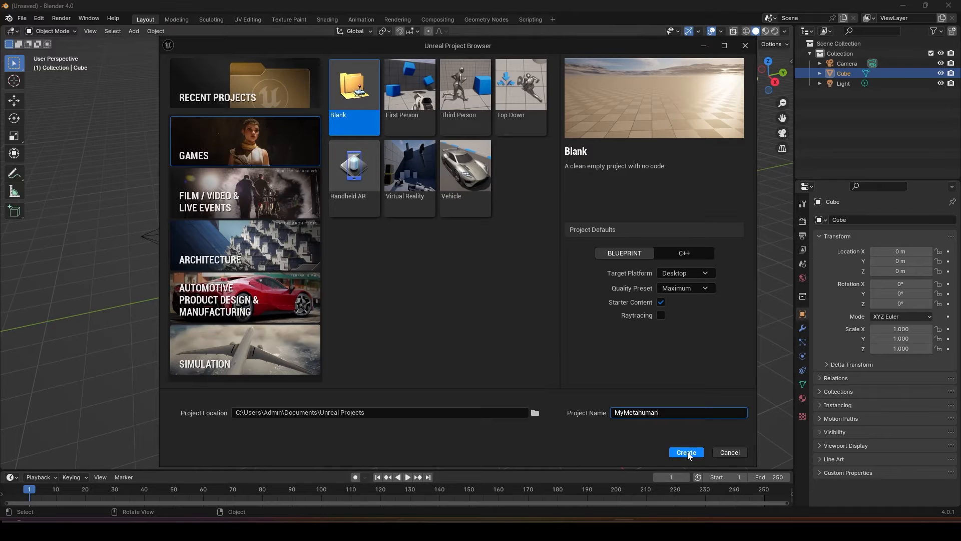
{"action": "left_click", "coordinate": [686, 452]}
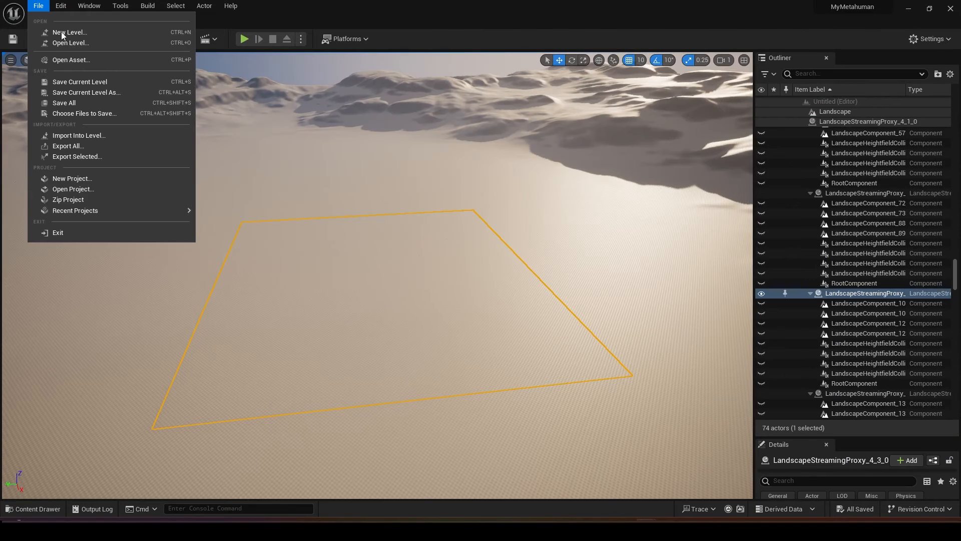
{"action": "mouse_move", "coordinate": [90, 182]}
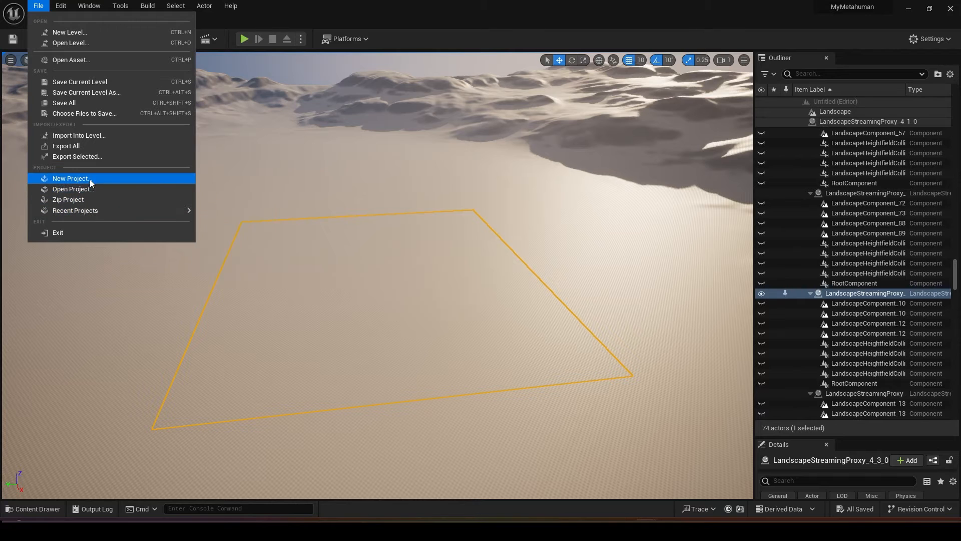
Enable the MetaHuman plugin in Edit > Plugins and restart the editor.
{"action": "left_click", "coordinate": [61, 5]}
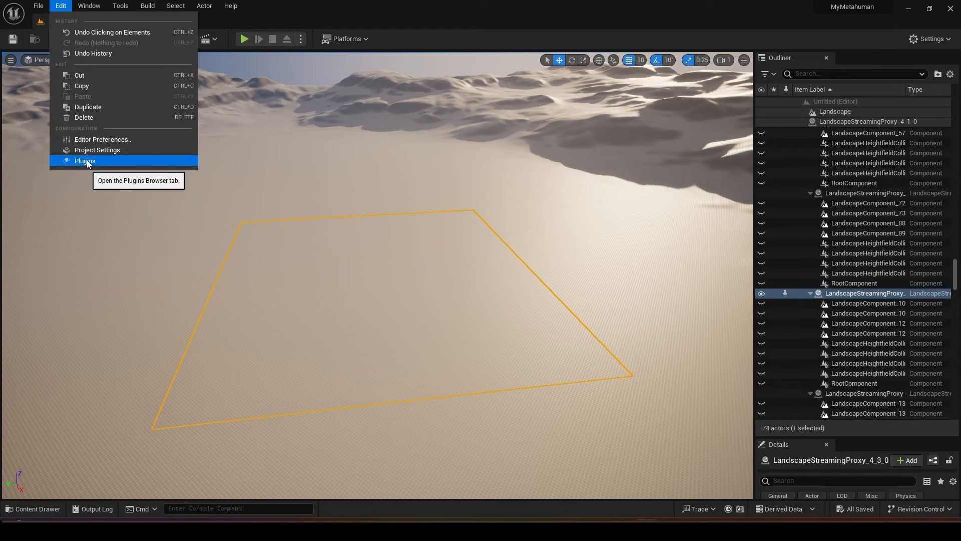
{"action": "left_click", "coordinate": [84, 161]}
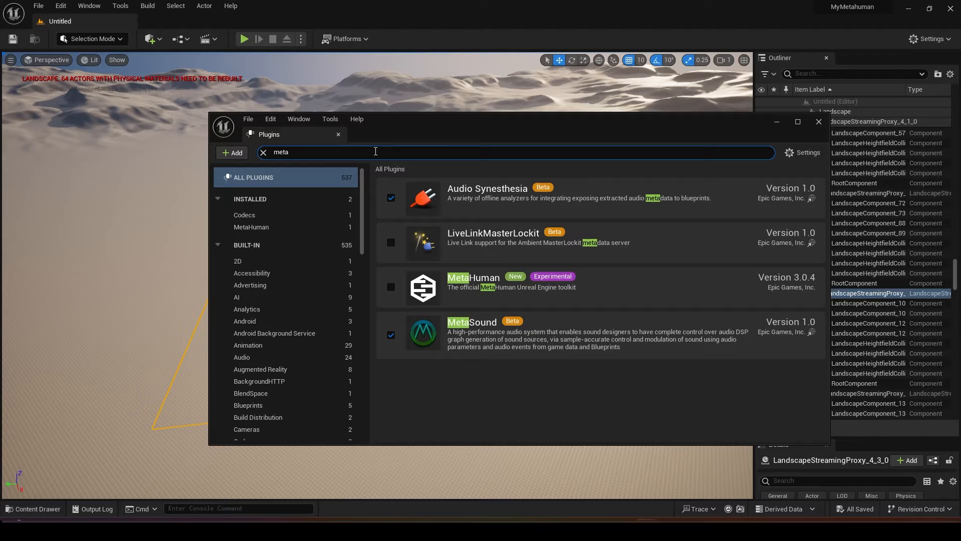
{"action": "mouse_move", "coordinate": [391, 288]}
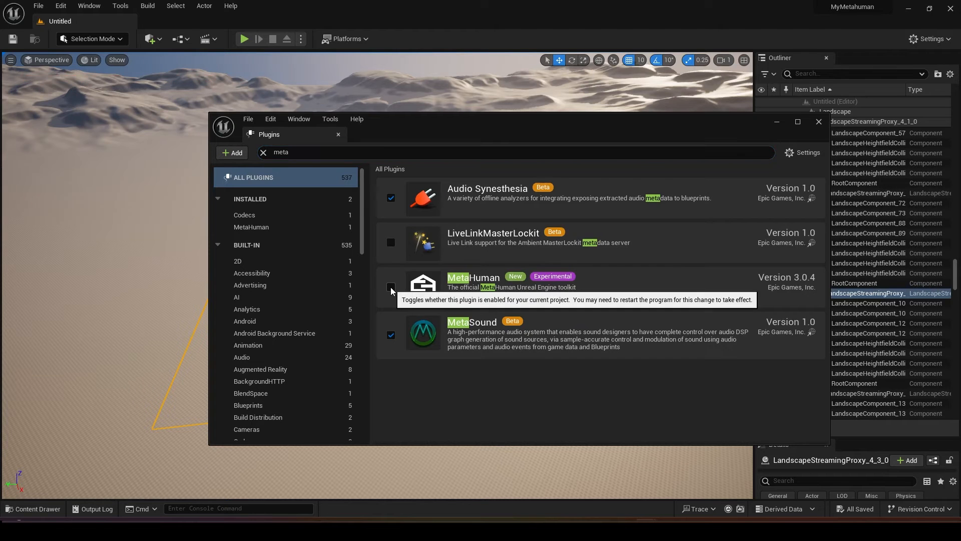
{"action": "left_click", "coordinate": [391, 286]}
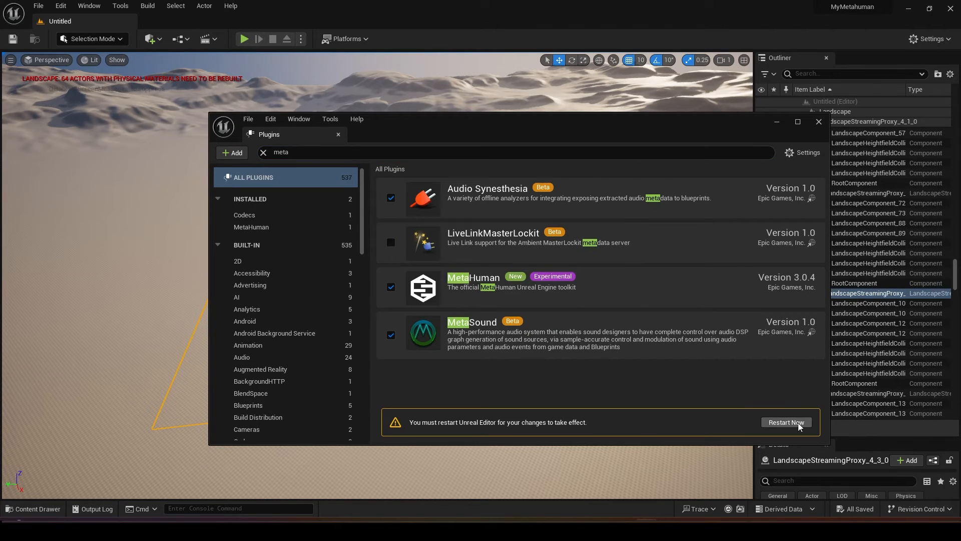
{"action": "left_click", "coordinate": [787, 422]}
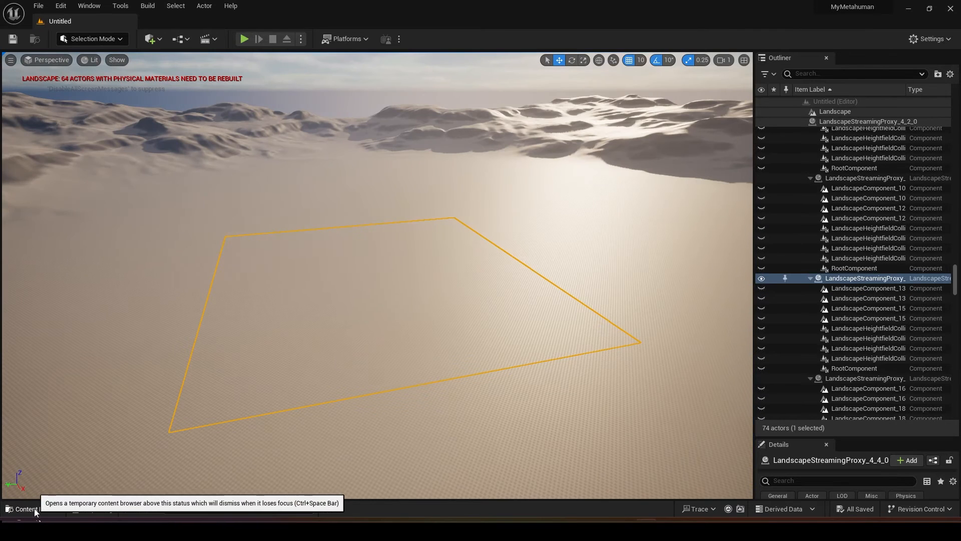
Create a Mymetahuman content folder, import the face_scan FBX with Import All, and save the level.
{"action": "left_click", "coordinate": [28, 509]}
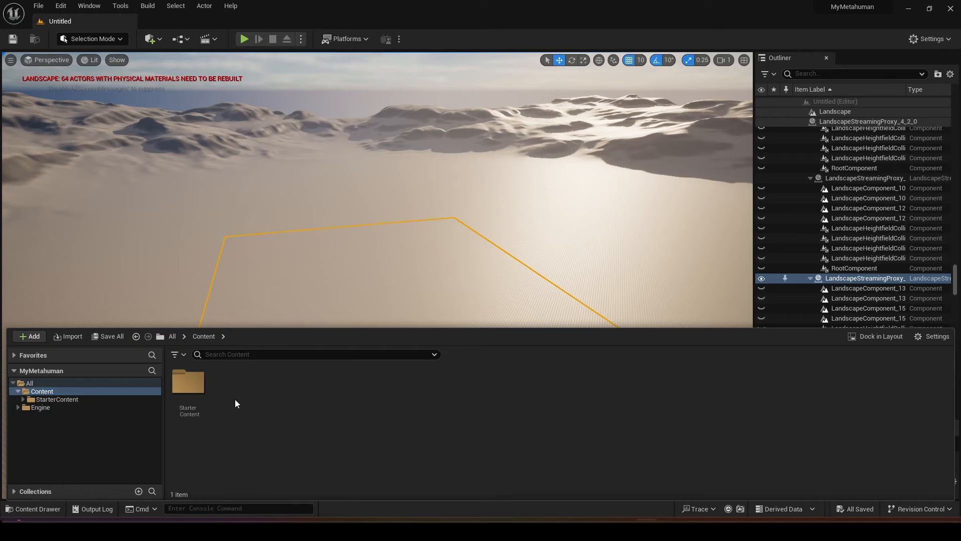
{"action": "left_click", "coordinate": [29, 337]}
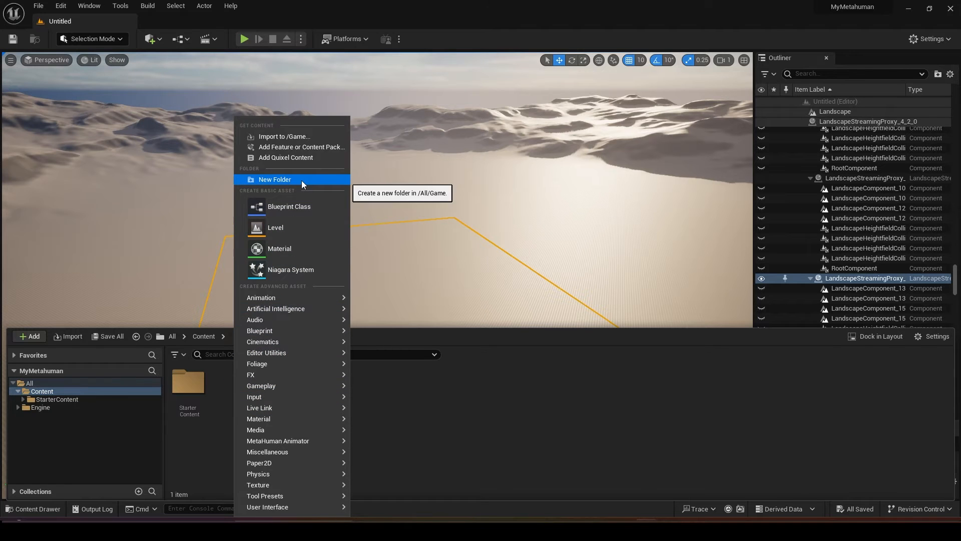
{"action": "left_click", "coordinate": [274, 180]}
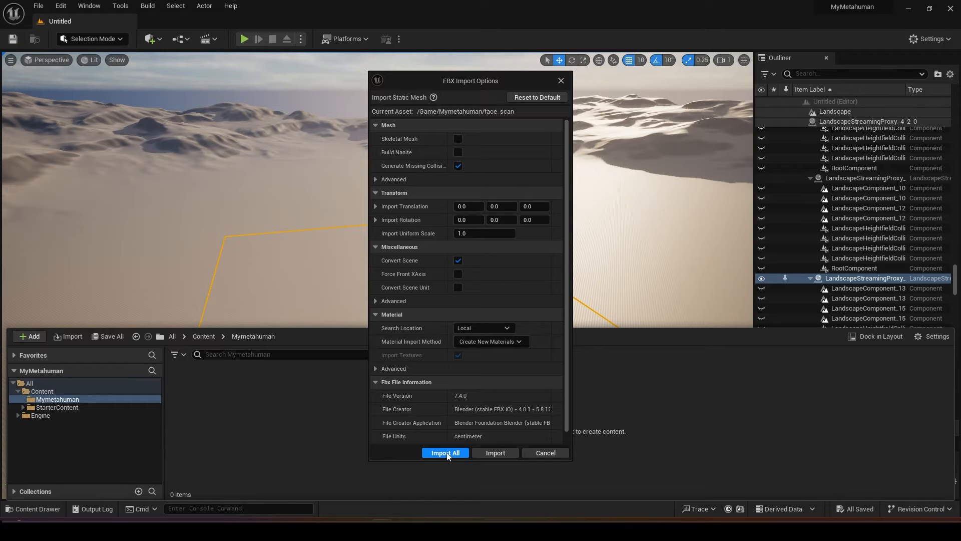
{"action": "left_click", "coordinate": [445, 452]}
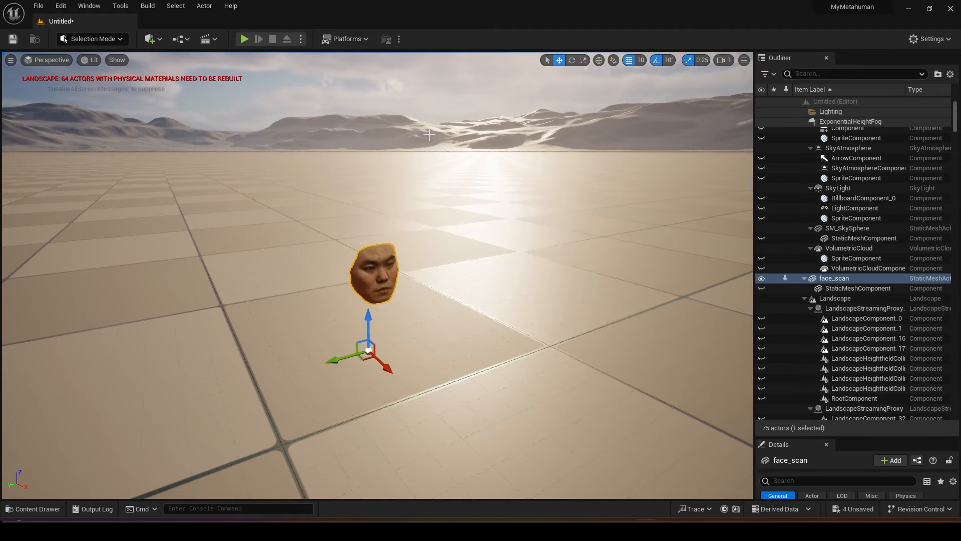
{"action": "mouse_move", "coordinate": [13, 39]}
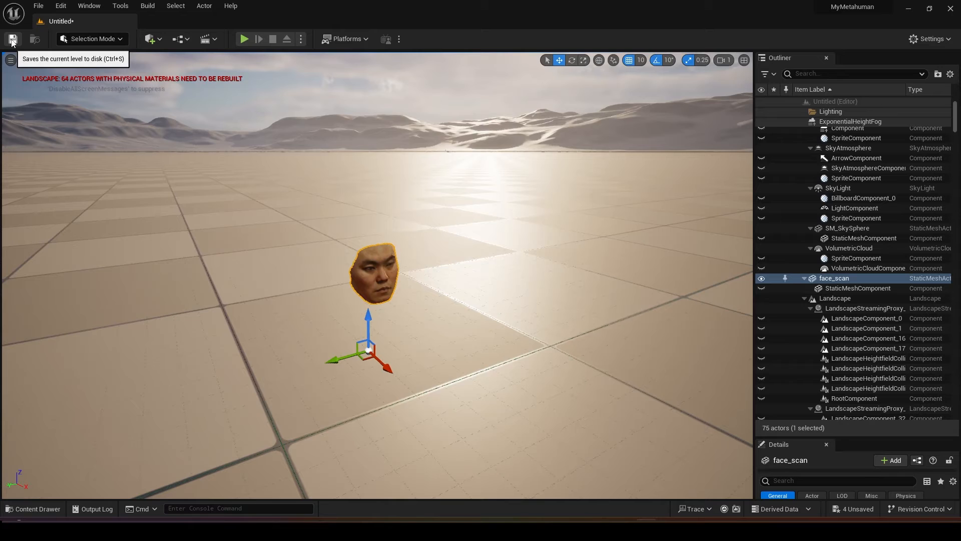
{"action": "left_click", "coordinate": [13, 39]}
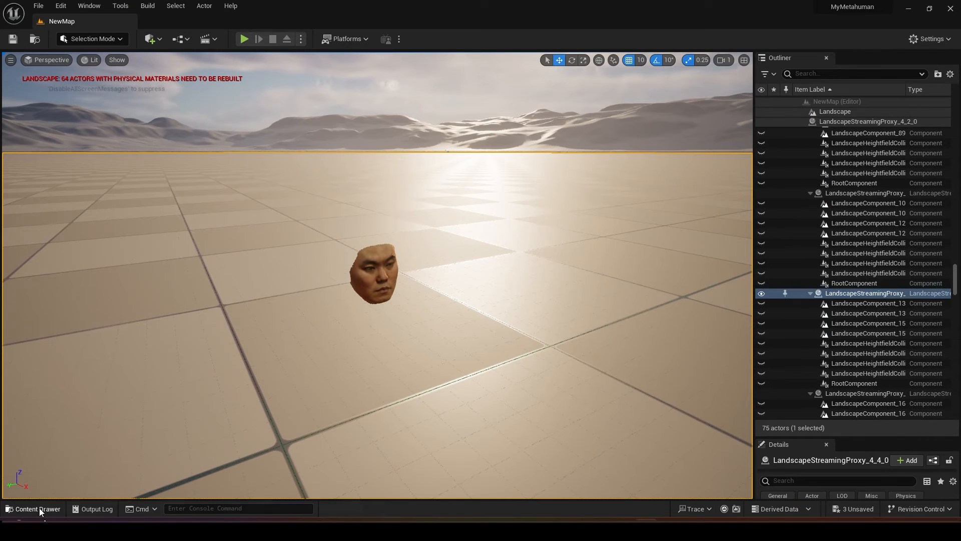
Create a MetaHuman Identity asset named Identity in Content and sign in with a Google account.
{"action": "left_click", "coordinate": [38, 509]}
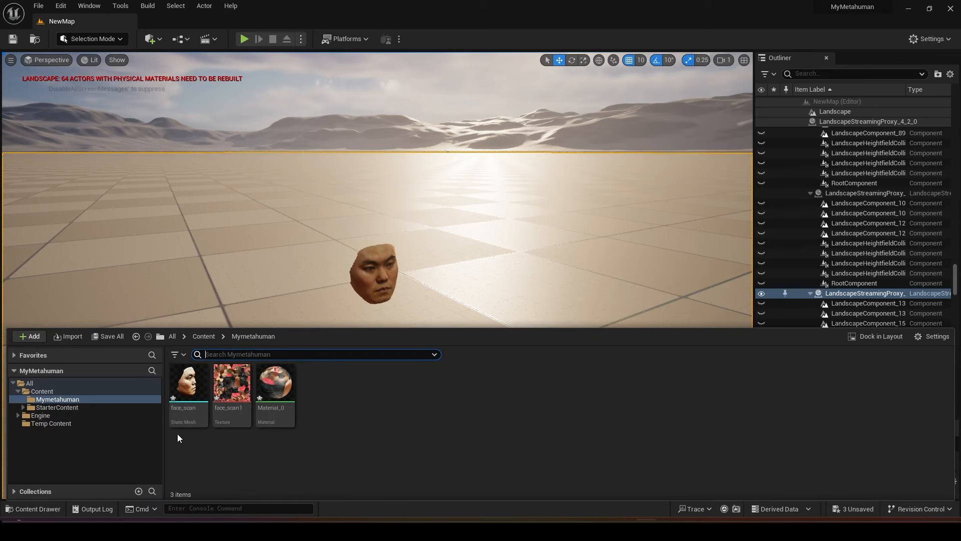
{"action": "left_click", "coordinate": [42, 391]}
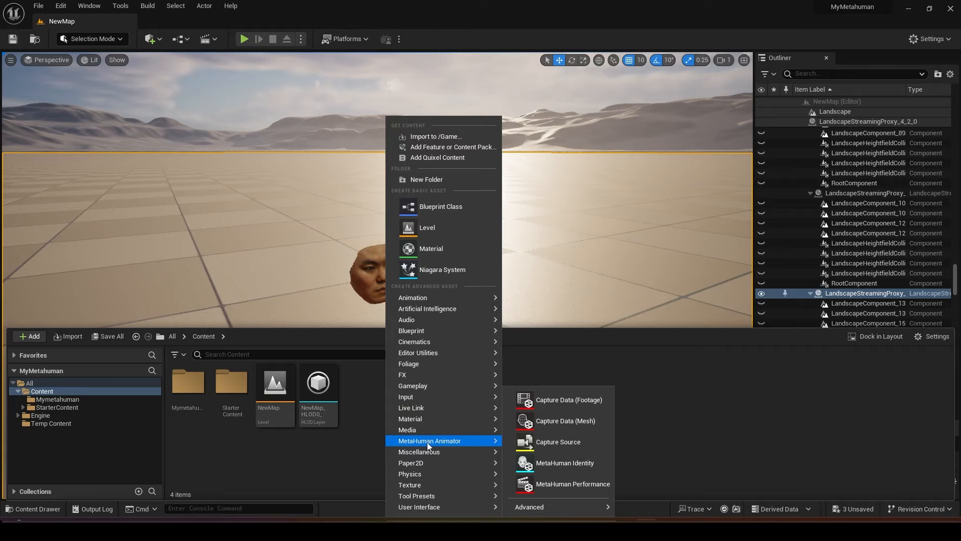
{"action": "mouse_move", "coordinate": [561, 471]}
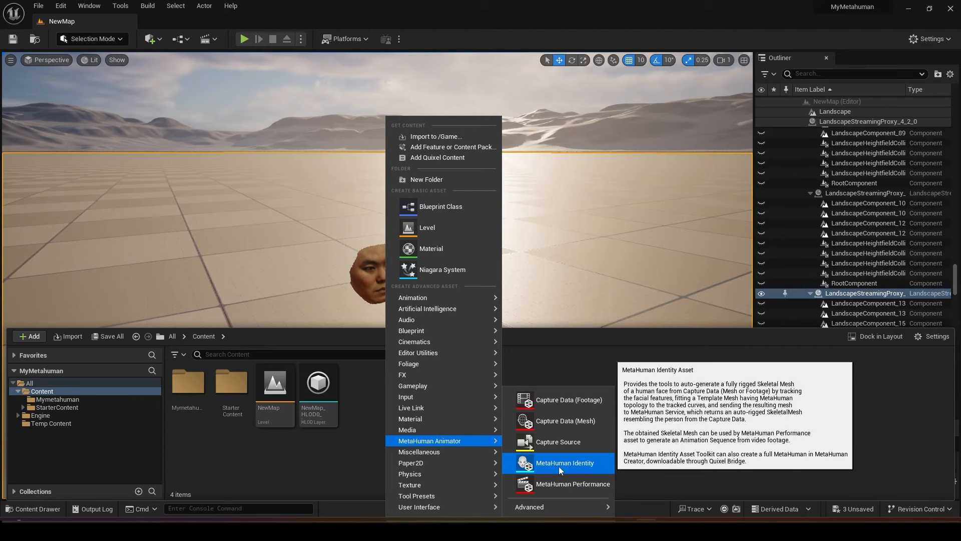
{"action": "mouse_move", "coordinate": [572, 469]}
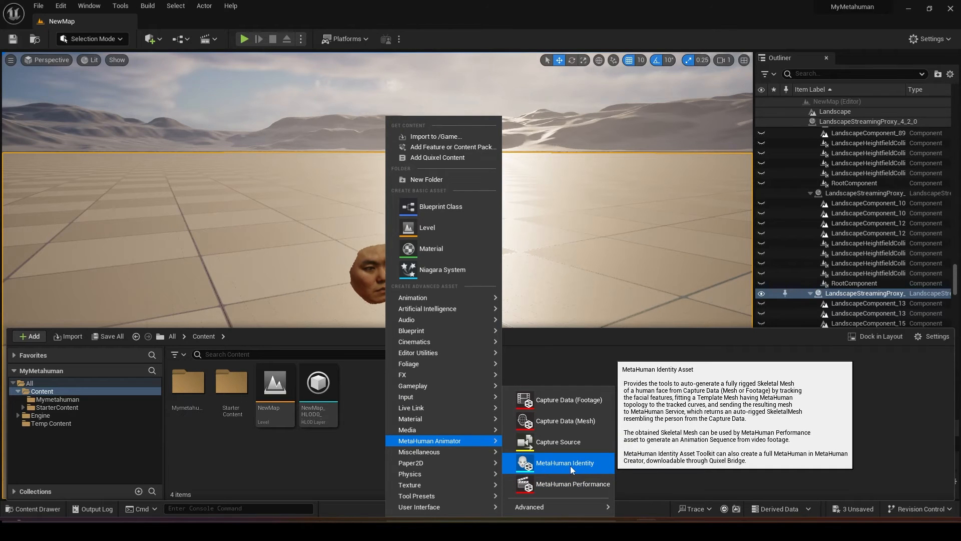
{"action": "left_click", "coordinate": [564, 462]}
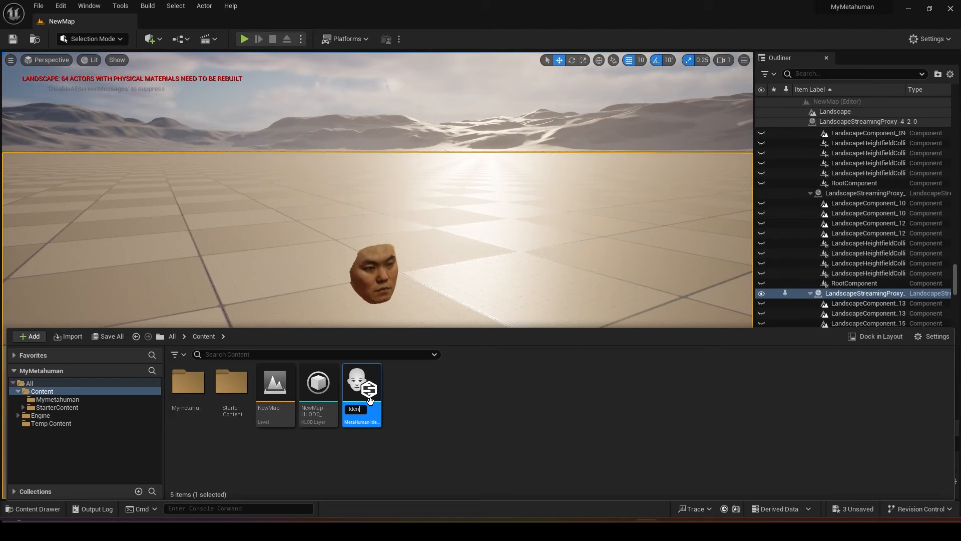
{"action": "double_click", "coordinate": [361, 383]}
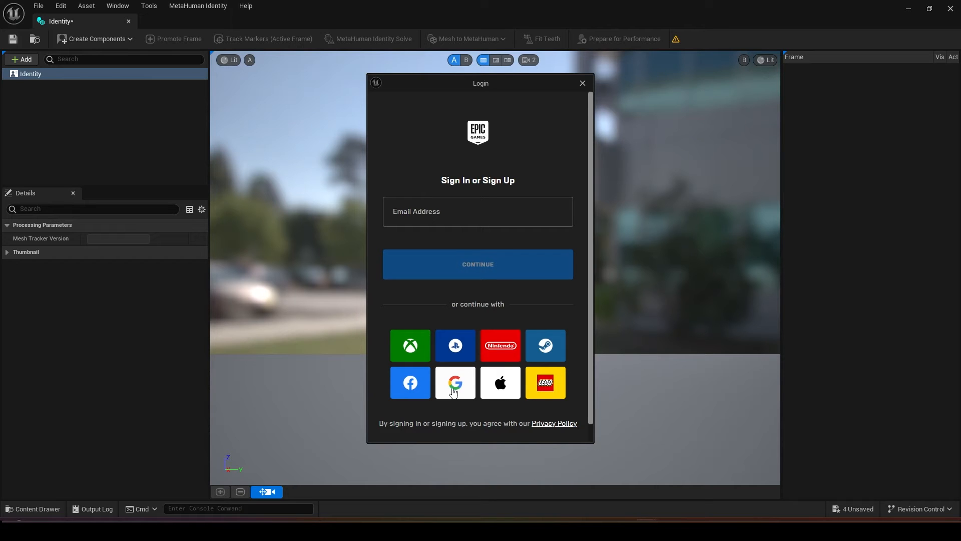
{"action": "left_click", "coordinate": [583, 82]}
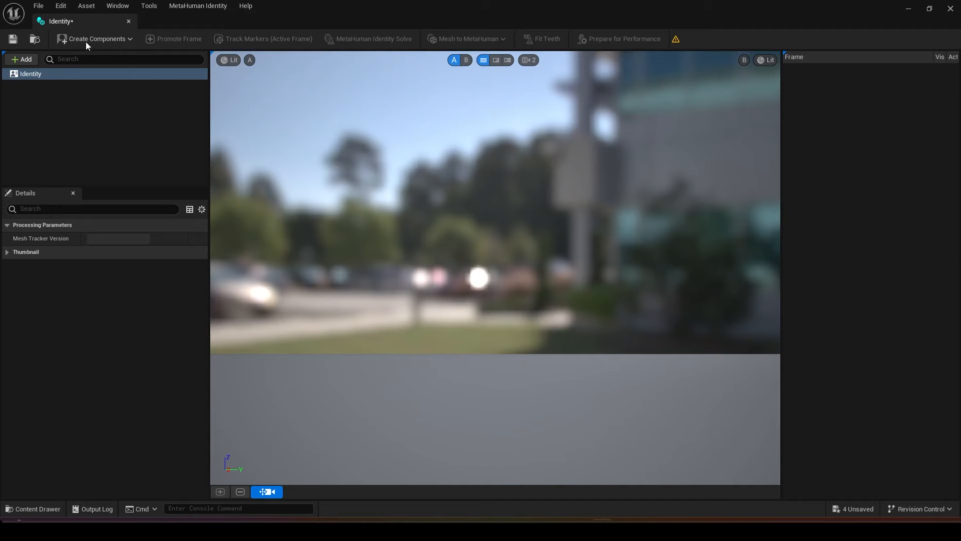
Create the face from the face_scan mesh and view it unlit at 15.0 field of view.
{"action": "left_click", "coordinate": [98, 38]}
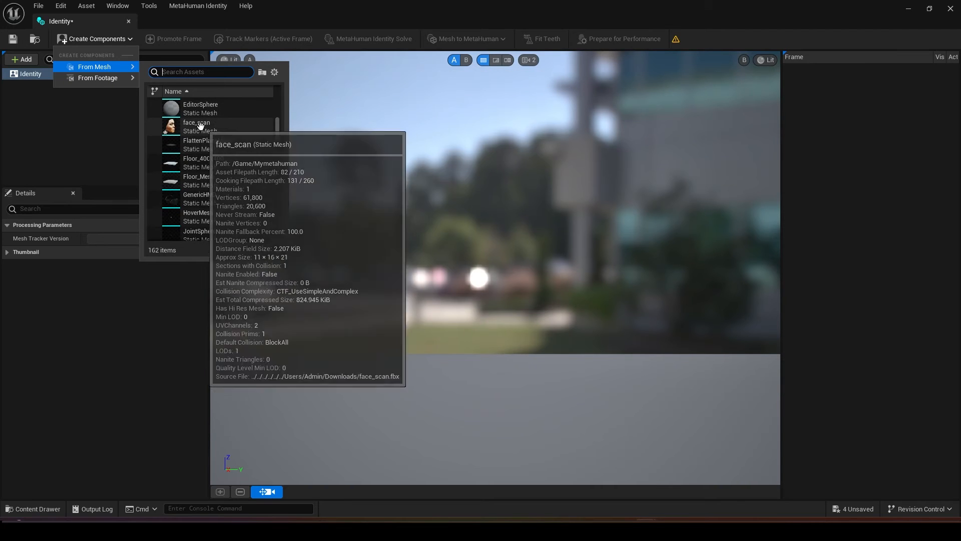
{"action": "left_click", "coordinate": [197, 122]}
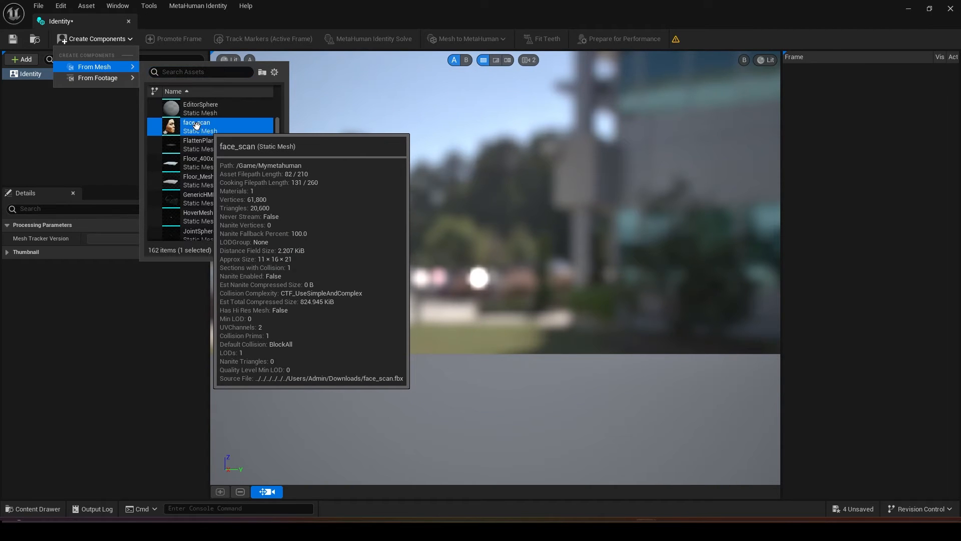
{"action": "mouse_move", "coordinate": [801, 313]}
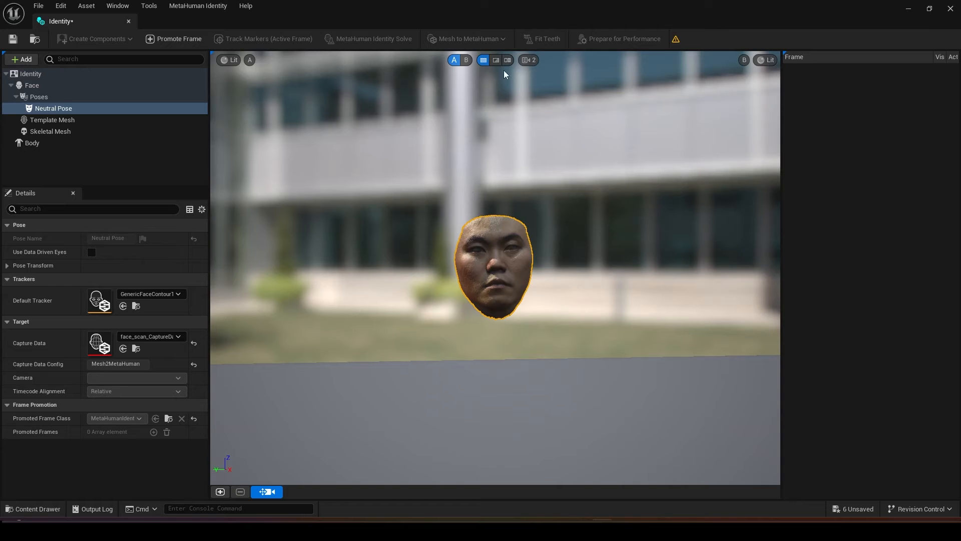
{"action": "left_click", "coordinate": [528, 60]}
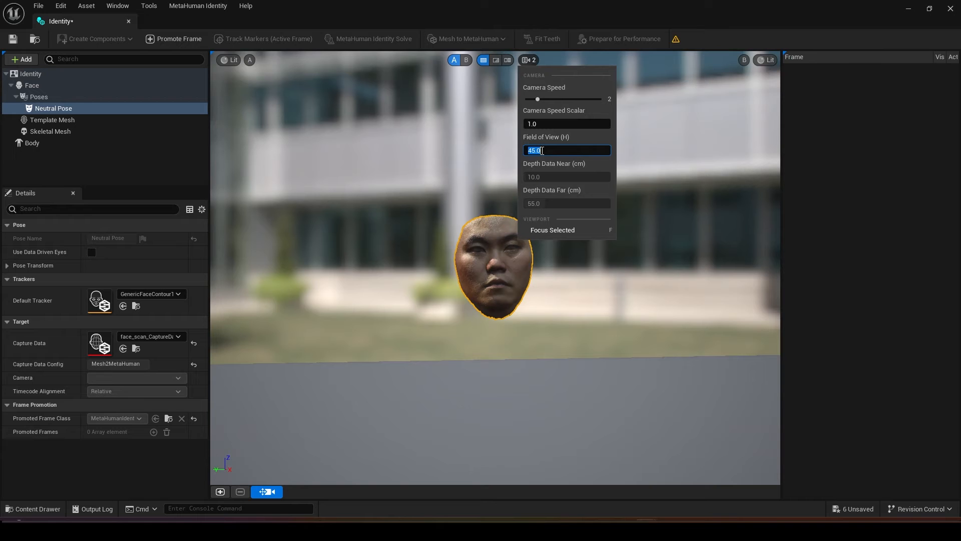
{"action": "type", "text": "15.0"}
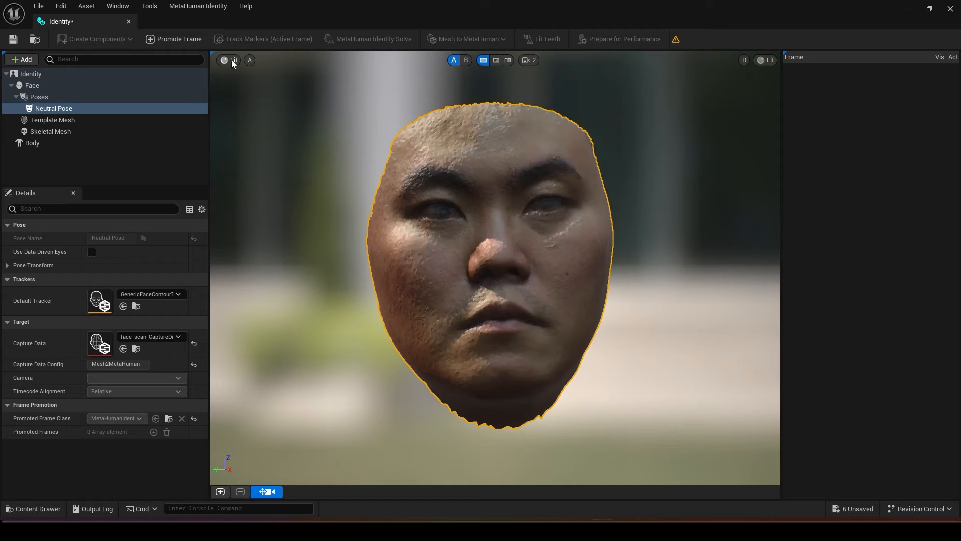
{"action": "left_click", "coordinate": [231, 60]}
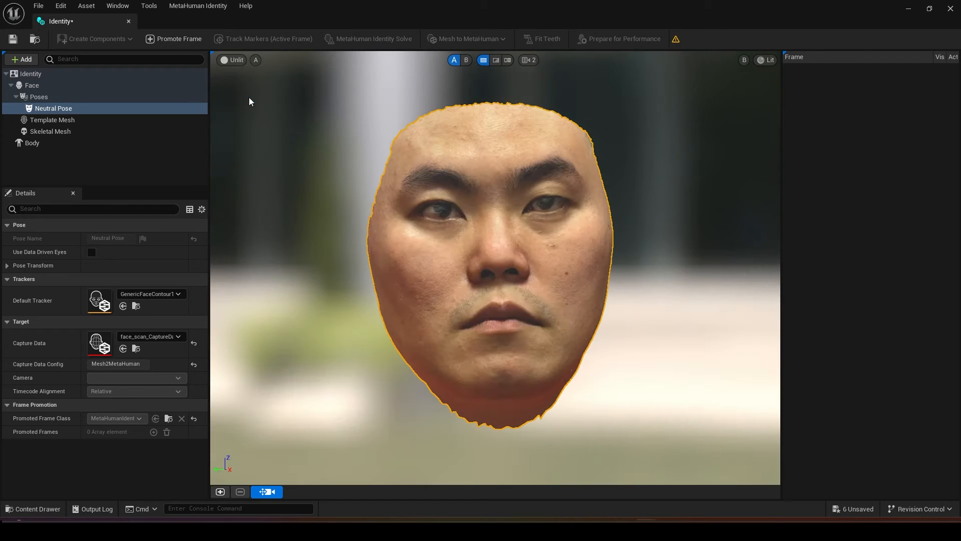
{"action": "mouse_move", "coordinate": [439, 118]}
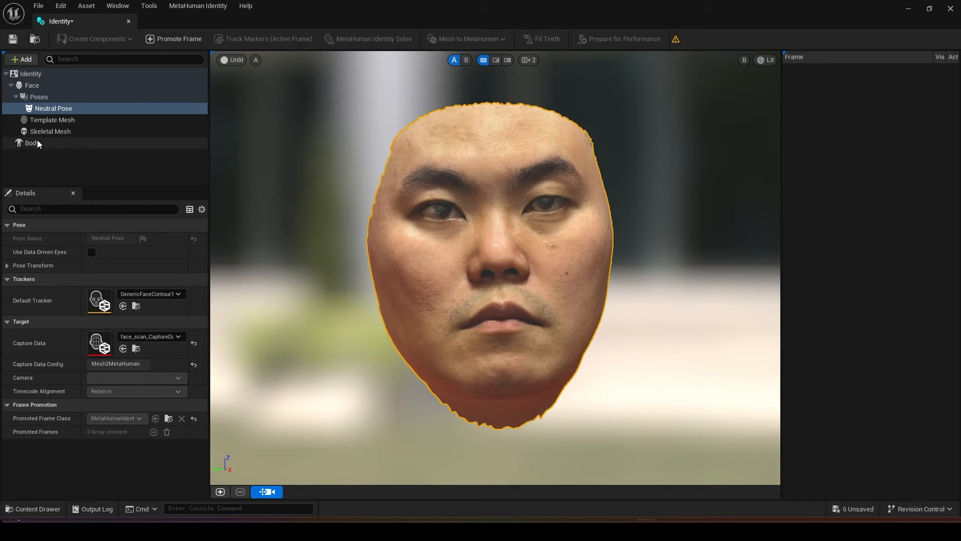
Choose a body build for the identity and return to the face's Neutral Pose.
{"action": "left_click", "coordinate": [26, 142]}
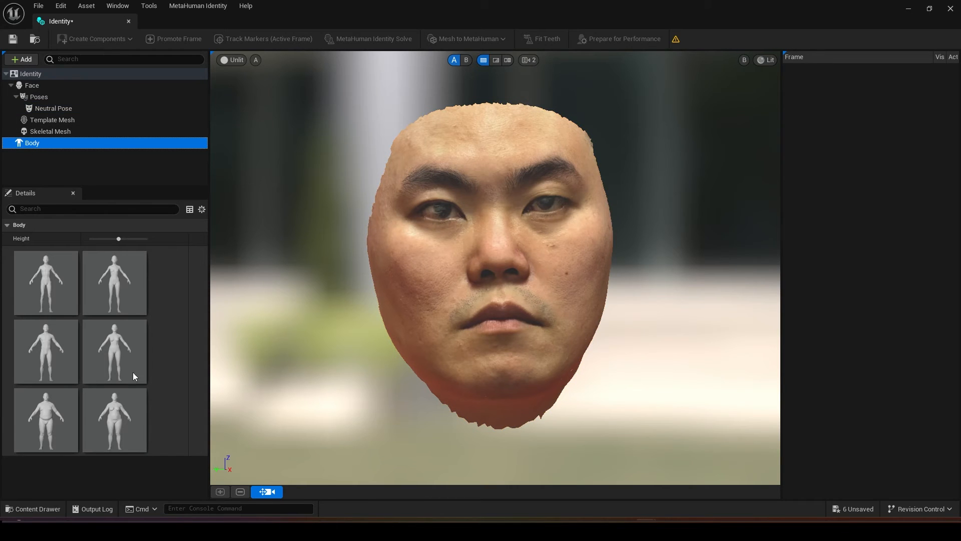
{"action": "left_click", "coordinate": [53, 108]}
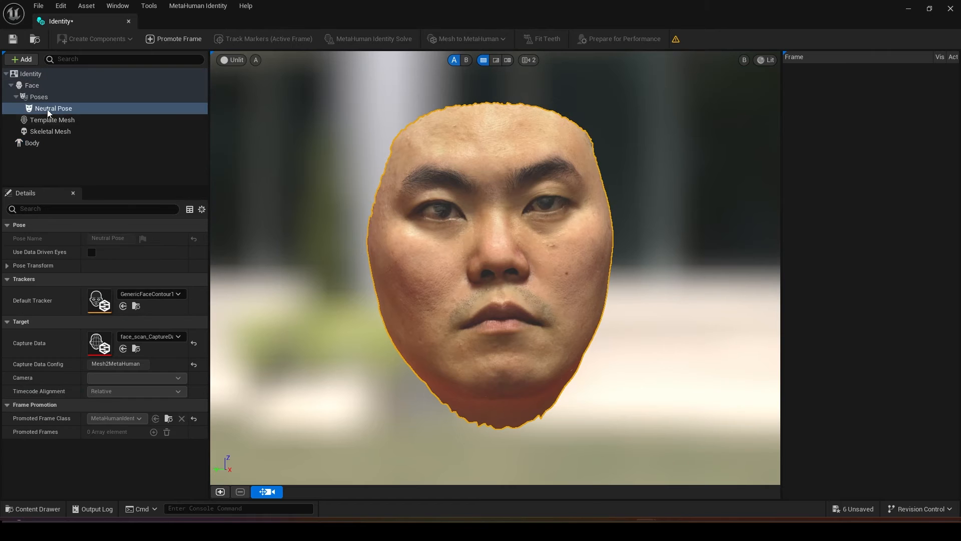
{"action": "left_click", "coordinate": [53, 108]}
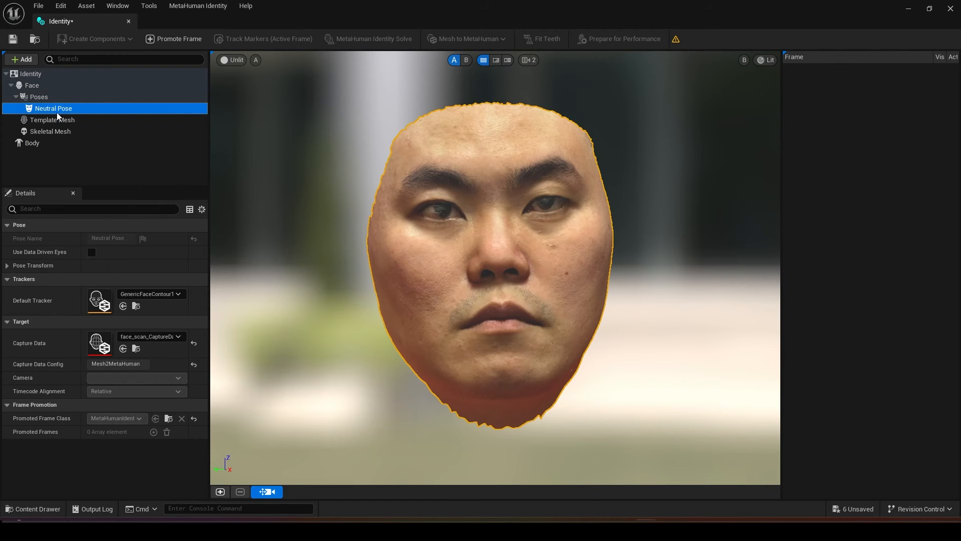
Promote the front-view frame, track its facial markers, run Identity Solve and show the fitted template head (view B).
{"action": "left_click", "coordinate": [178, 39]}
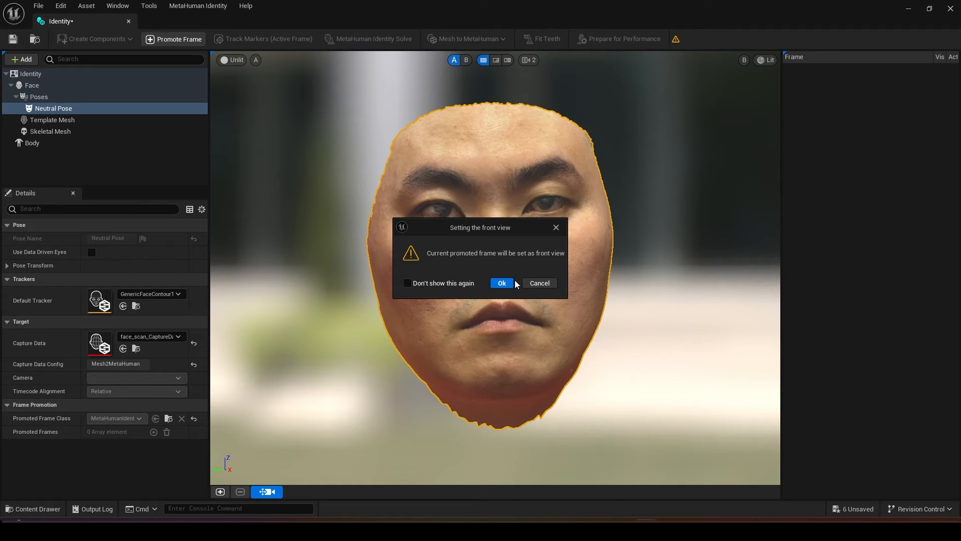
{"action": "left_click", "coordinate": [501, 282]}
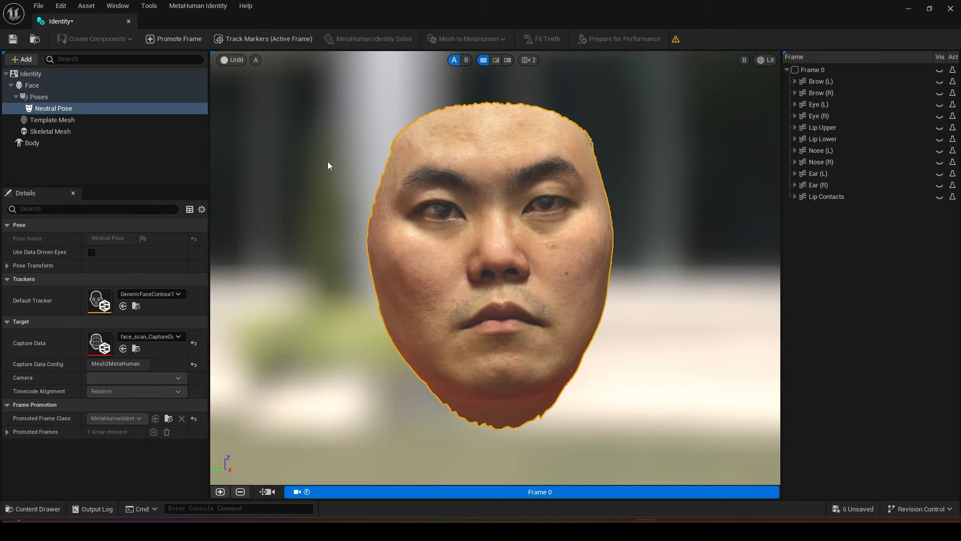
{"action": "mouse_move", "coordinate": [254, 41]}
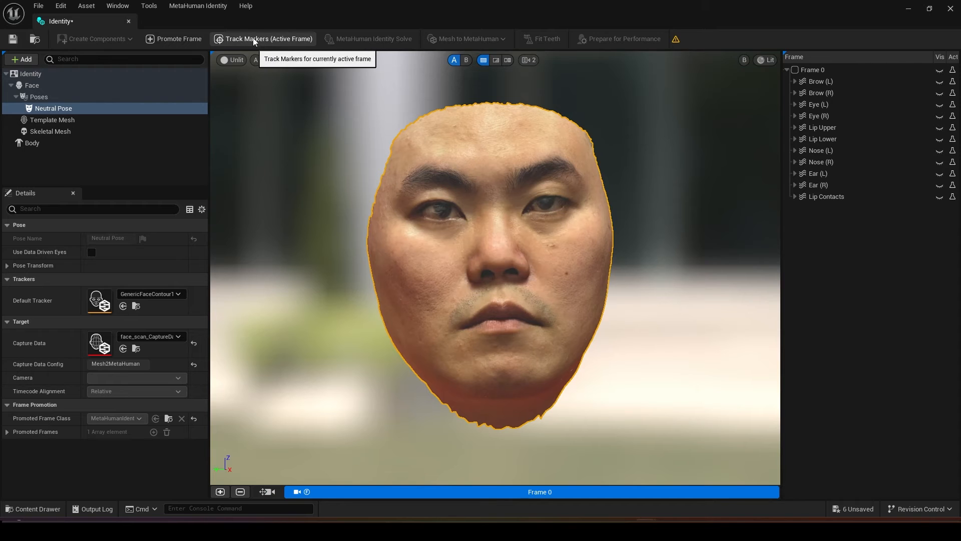
{"action": "left_click", "coordinate": [268, 38]}
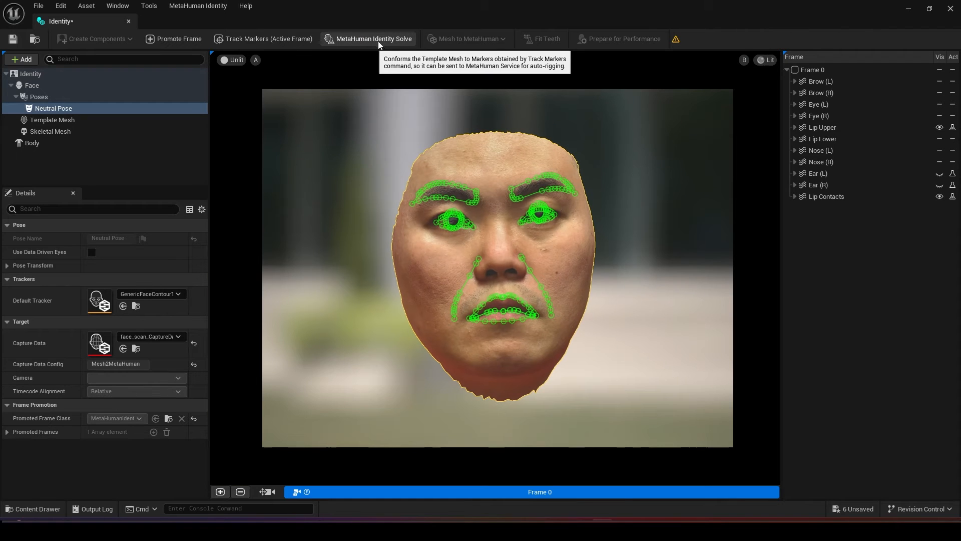
{"action": "left_click", "coordinate": [370, 39]}
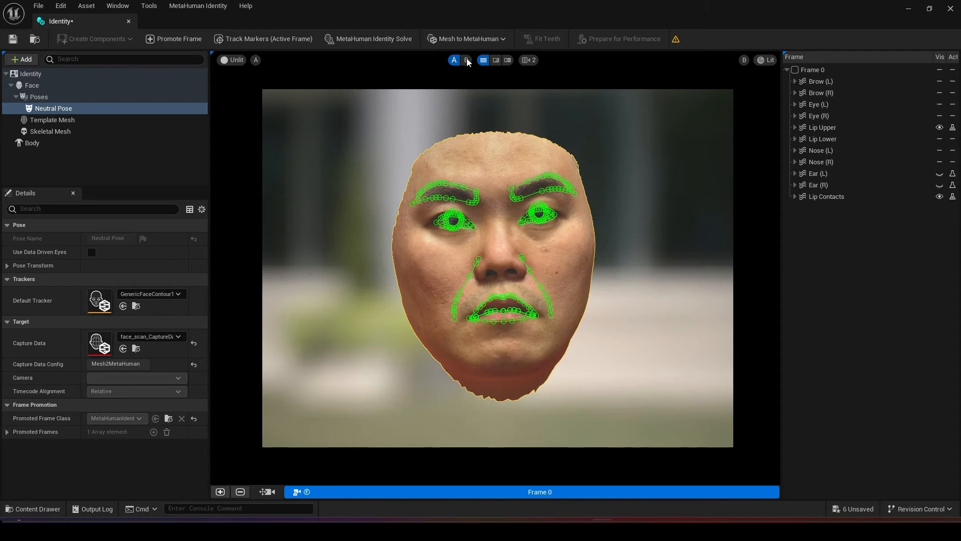
{"action": "left_click", "coordinate": [465, 60]}
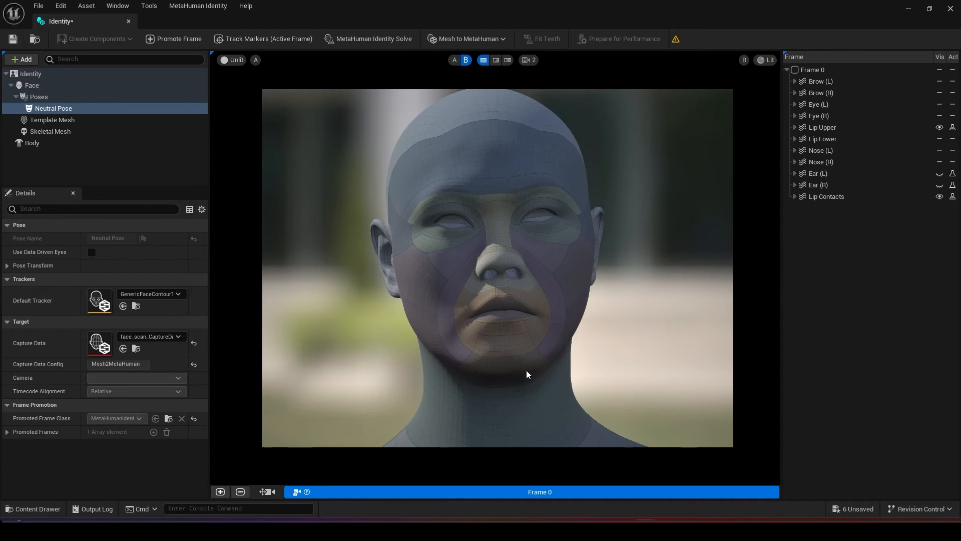
{"action": "mouse_move", "coordinate": [496, 60]}
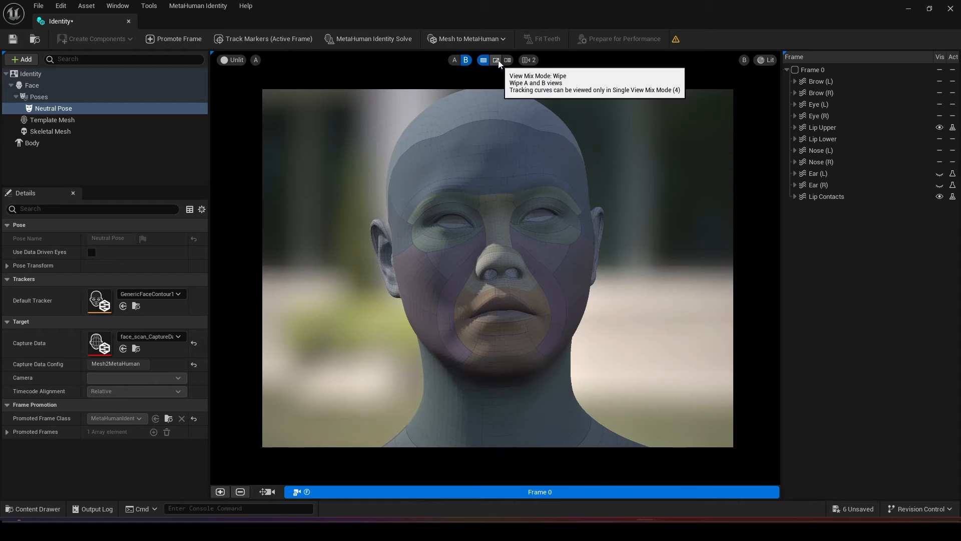
Compare the scan against the template head in Wipe mode, showing Current Pose and Template Mesh in view B.
{"action": "left_click", "coordinate": [495, 60]}
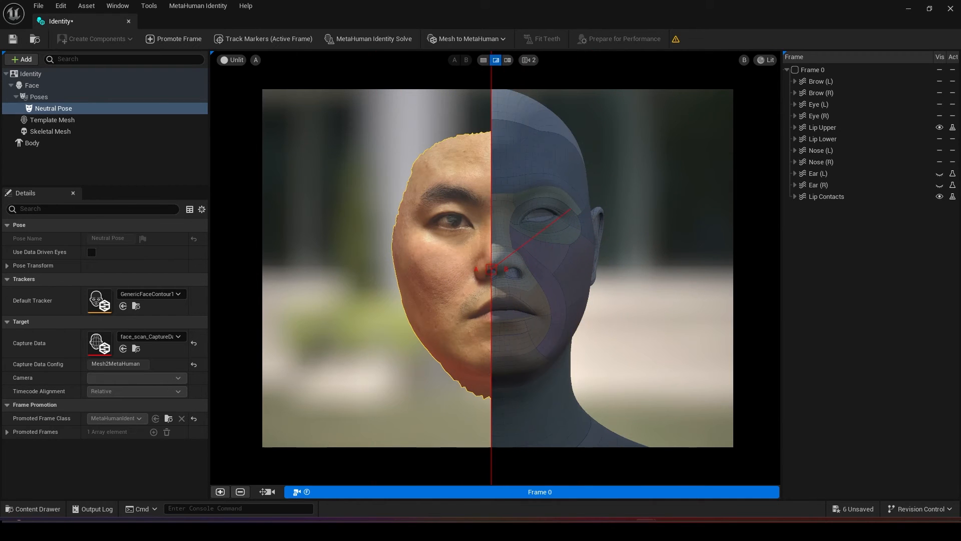
{"action": "left_click", "coordinate": [765, 60]}
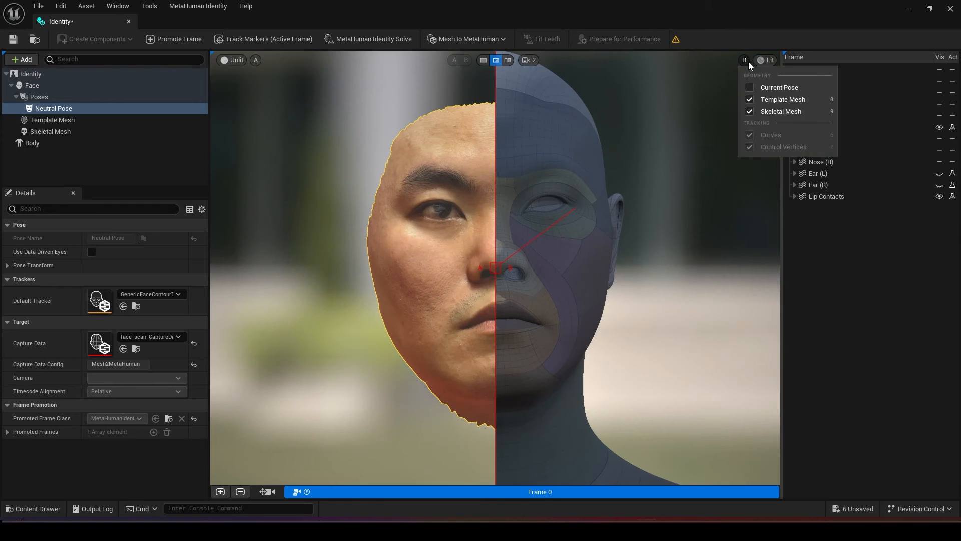
{"action": "left_click", "coordinate": [749, 86]}
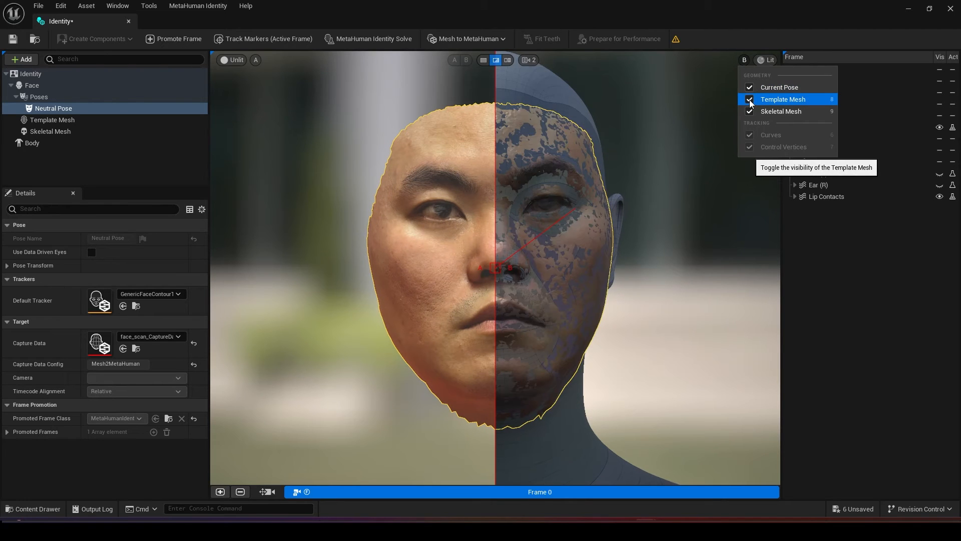
{"action": "left_click", "coordinate": [749, 99]}
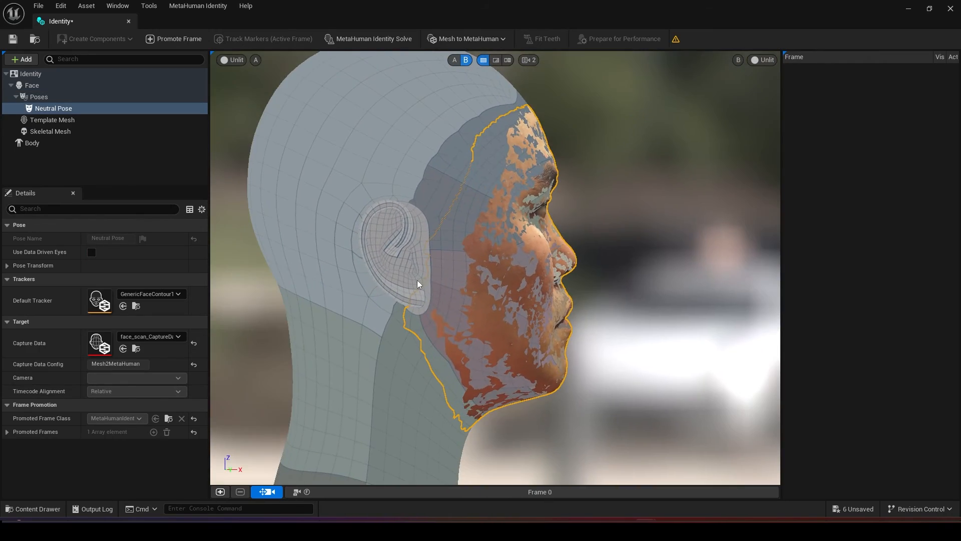
{"action": "left_click_drag", "start_coordinate": [417, 283], "coordinate": [607, 250]}
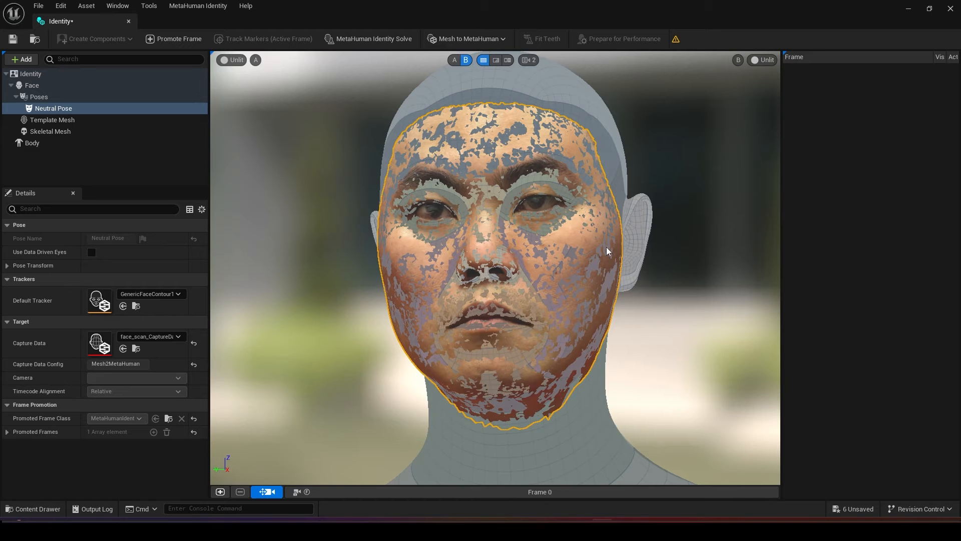
{"action": "mouse_move", "coordinate": [489, 42]}
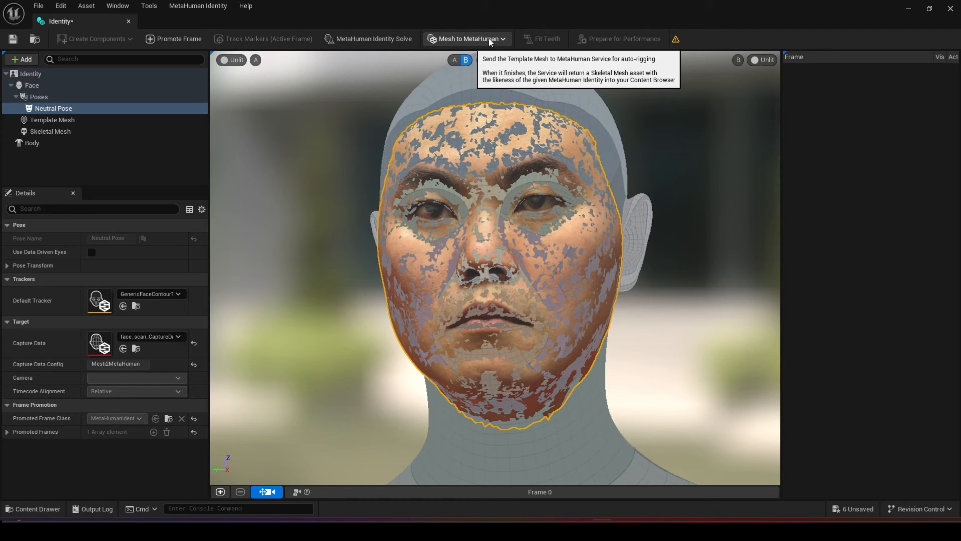
Send the fitted head to the MetaHuman service with Mesh to MetaHuman for auto-rigging.
{"action": "left_click", "coordinate": [469, 38]}
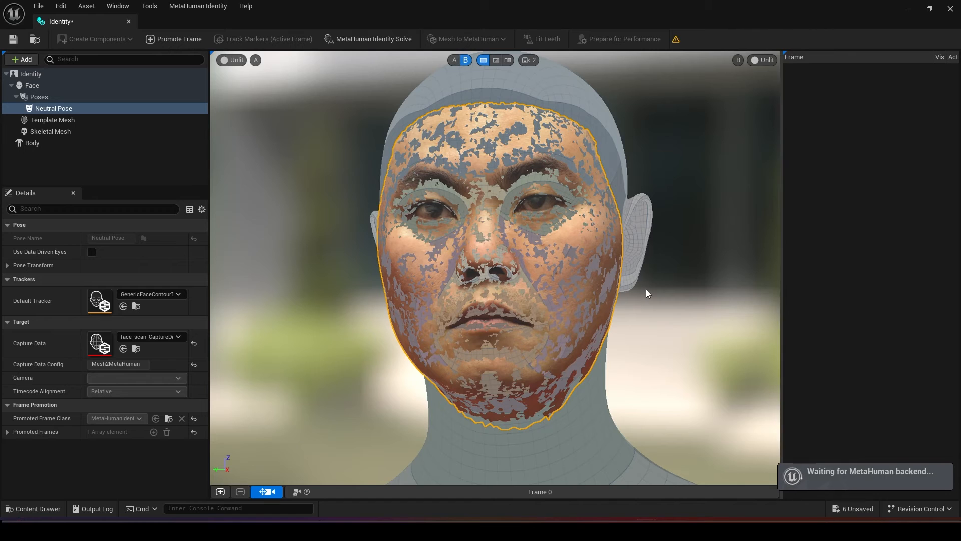
{"action": "mouse_move", "coordinate": [742, 375]}
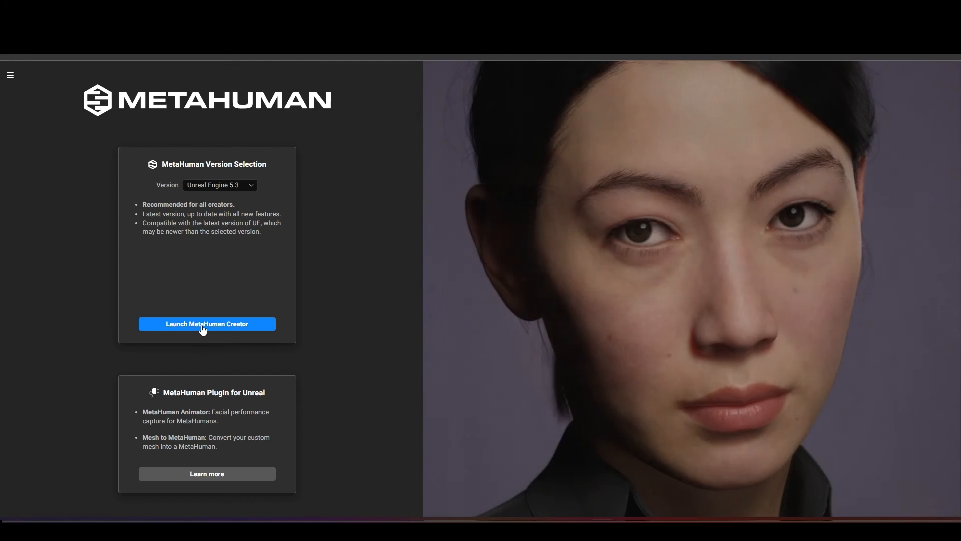
Launch MetaHuman Creator for UE 5.3 and open the newest Identity character under My MetaHumans.
{"action": "left_click", "coordinate": [206, 323]}
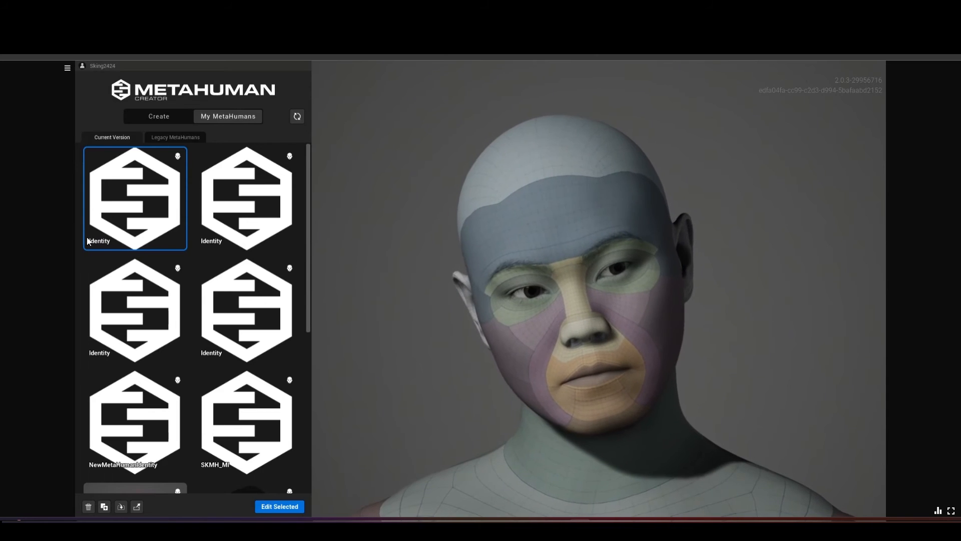
{"action": "left_click", "coordinate": [280, 507]}
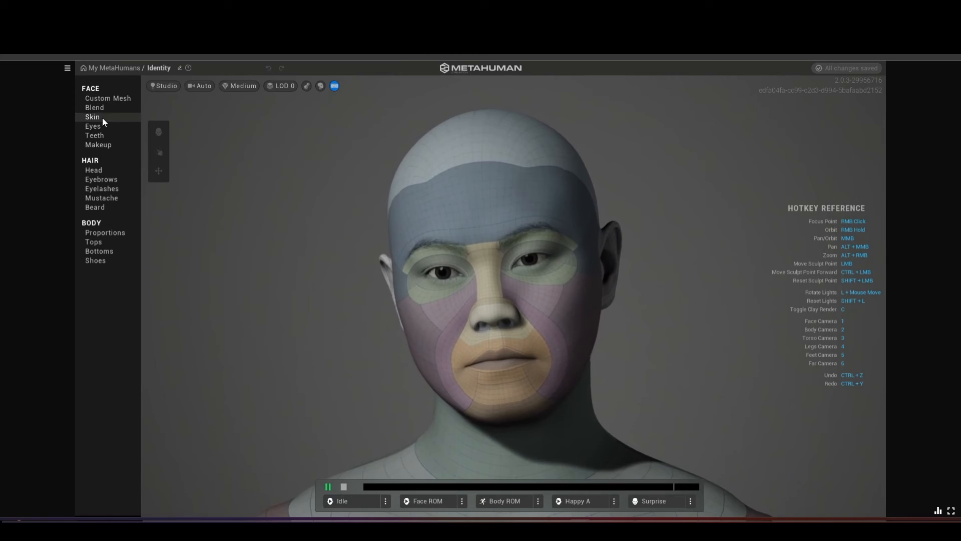
Give the Identity character its skin settings and a short black head hairstyle.
{"action": "left_click", "coordinate": [92, 116]}
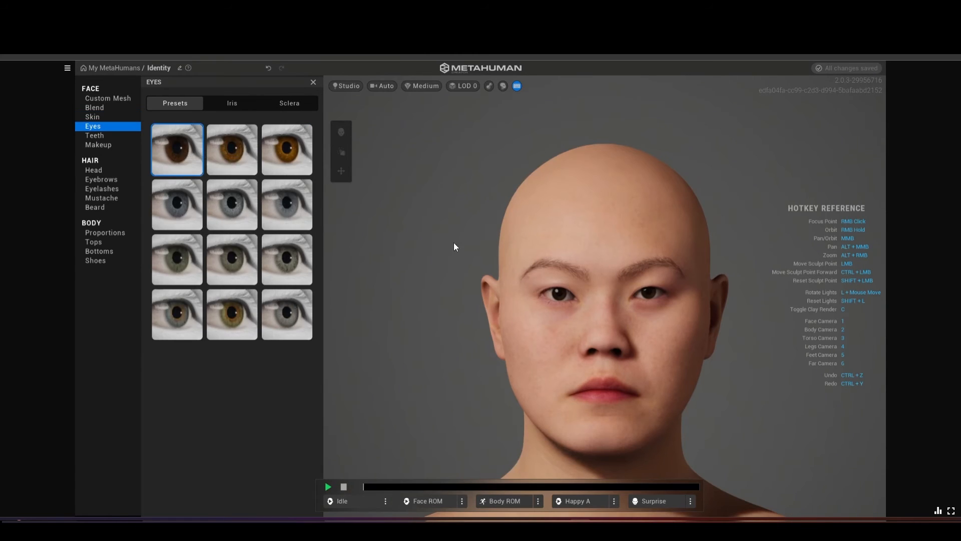
{"action": "left_click", "coordinate": [93, 170]}
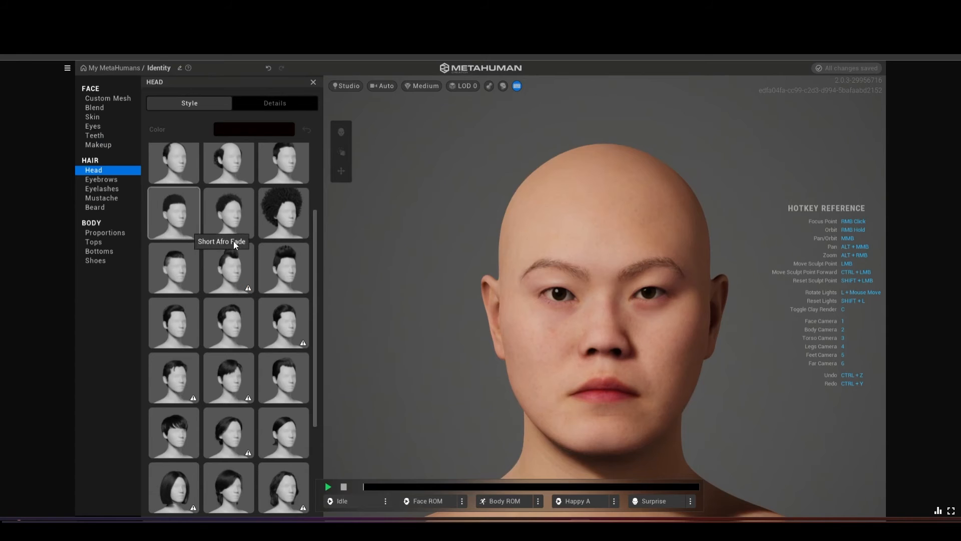
{"action": "left_click", "coordinate": [102, 188]}
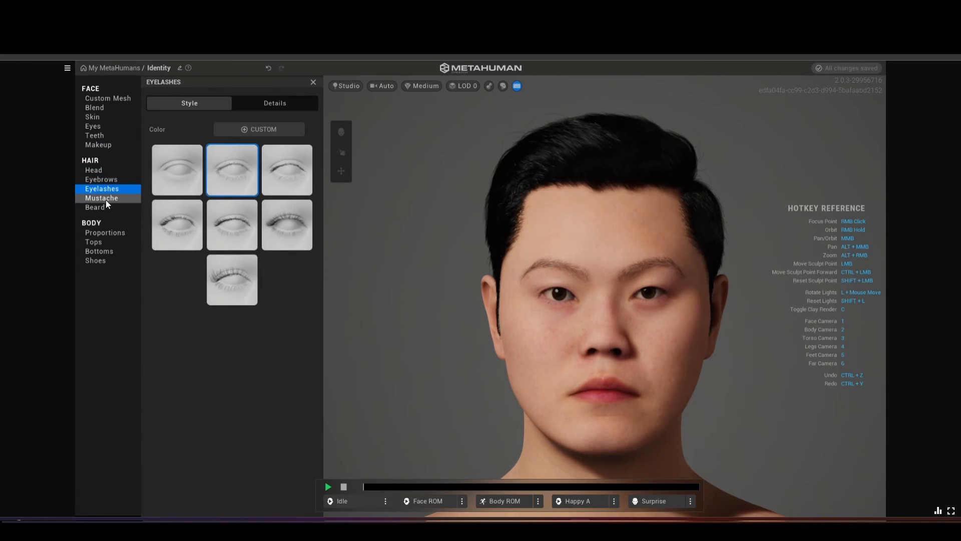
{"action": "left_click", "coordinate": [94, 208]}
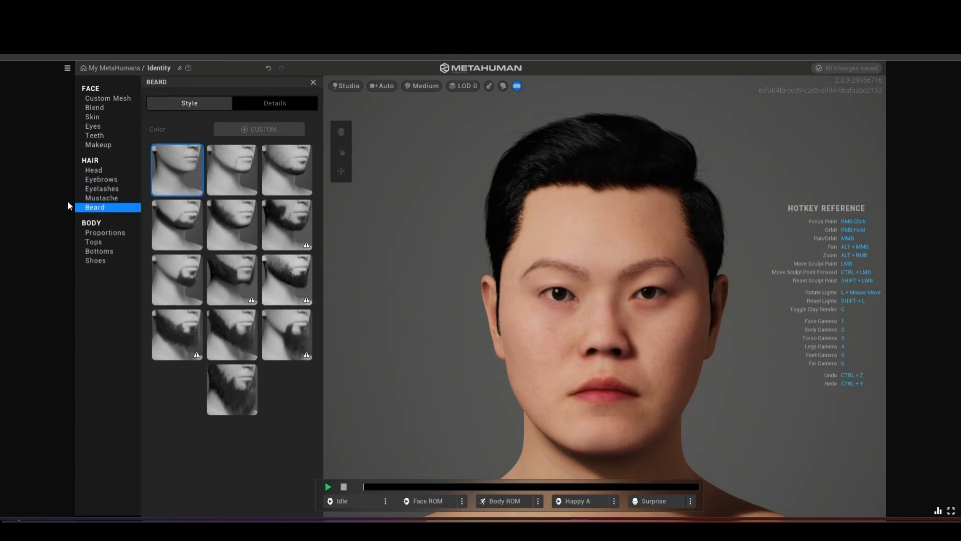
{"action": "left_click", "coordinate": [94, 169]}
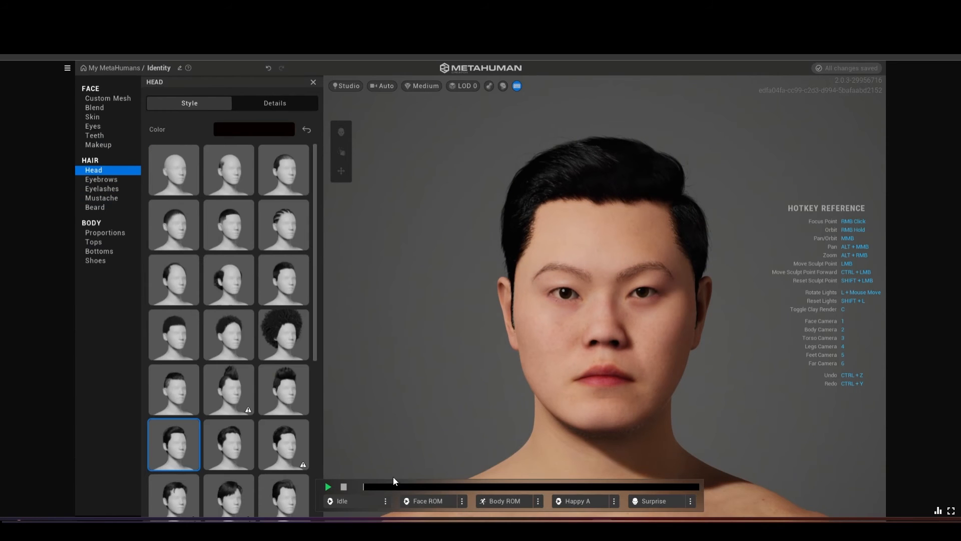
Preview the Idle, Face ROM and Happy A facial animations on the character.
{"action": "left_click", "coordinate": [327, 486]}
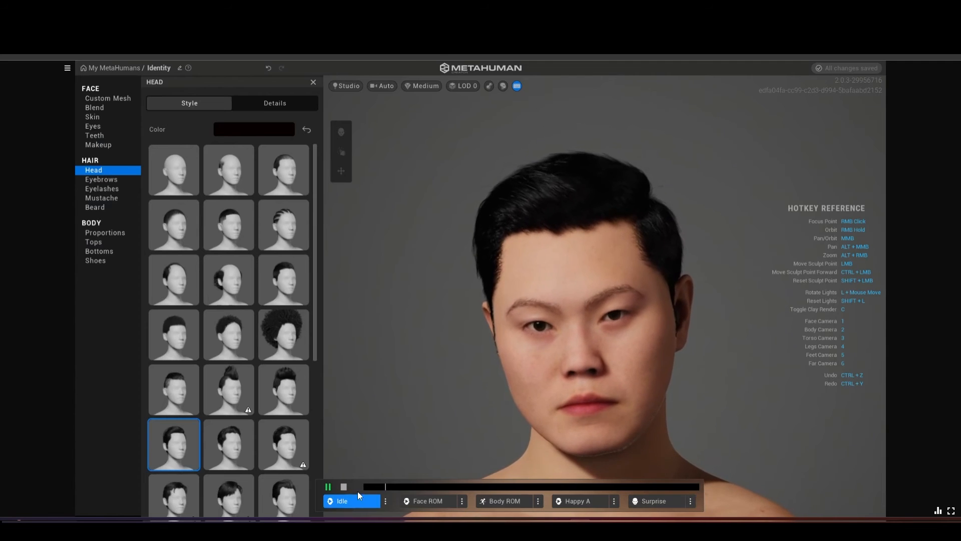
{"action": "left_click", "coordinate": [427, 501]}
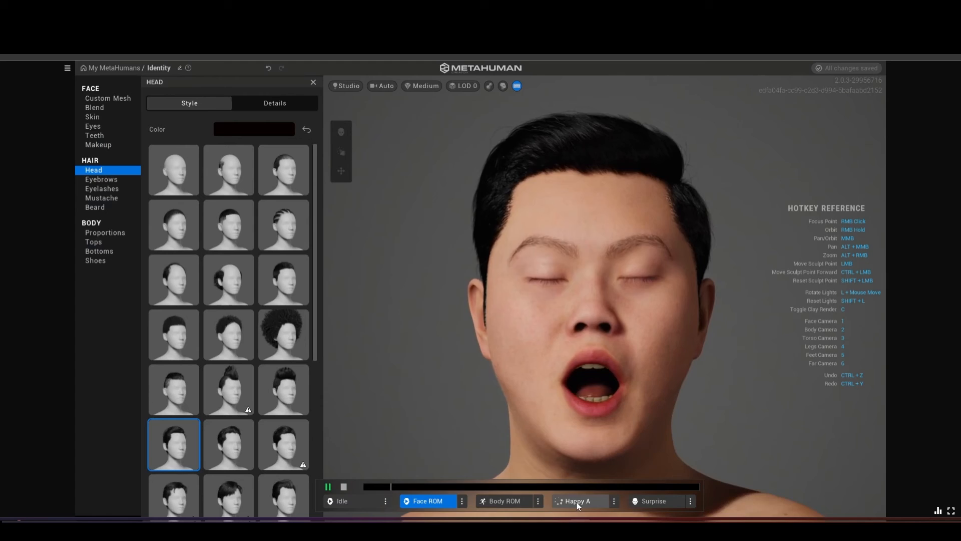
{"action": "left_click", "coordinate": [578, 501]}
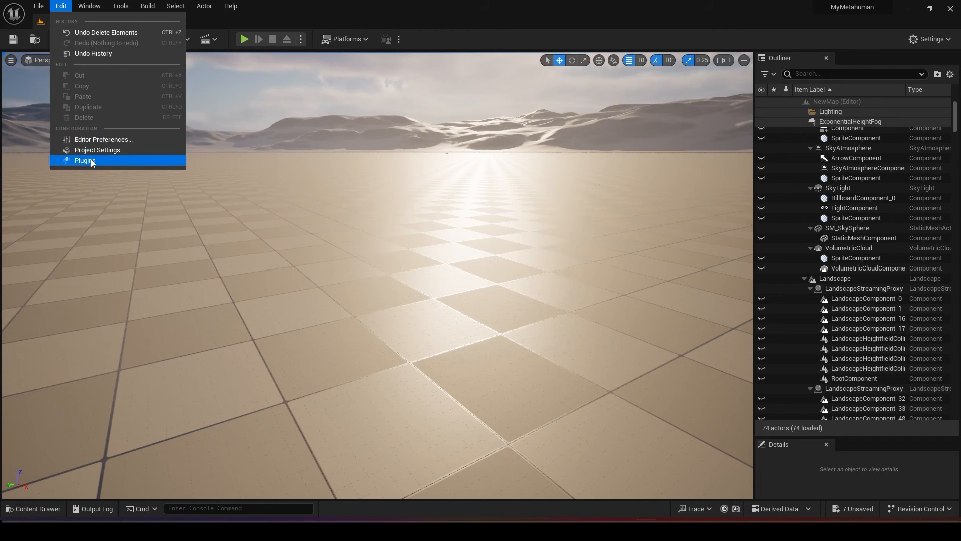
Check in the Plugins list (search 'bri') that Bridge is enabled, then show the Window menu.
{"action": "left_click", "coordinate": [84, 161]}
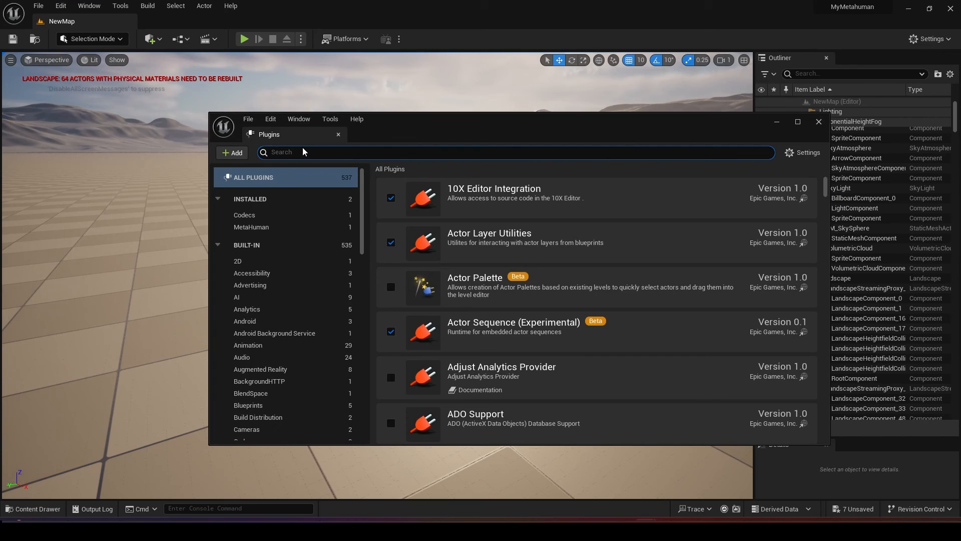
{"action": "type", "text": "bri"}
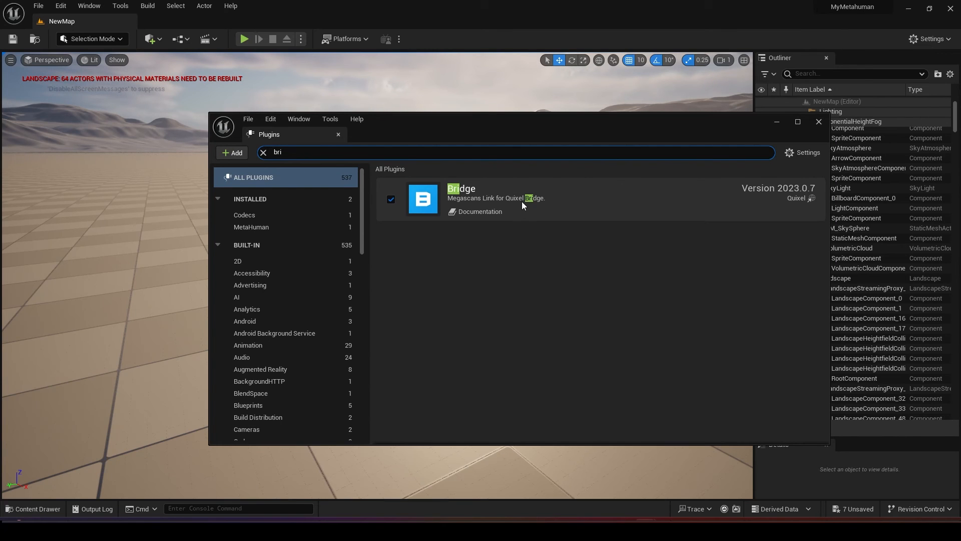
{"action": "left_click", "coordinate": [88, 5]}
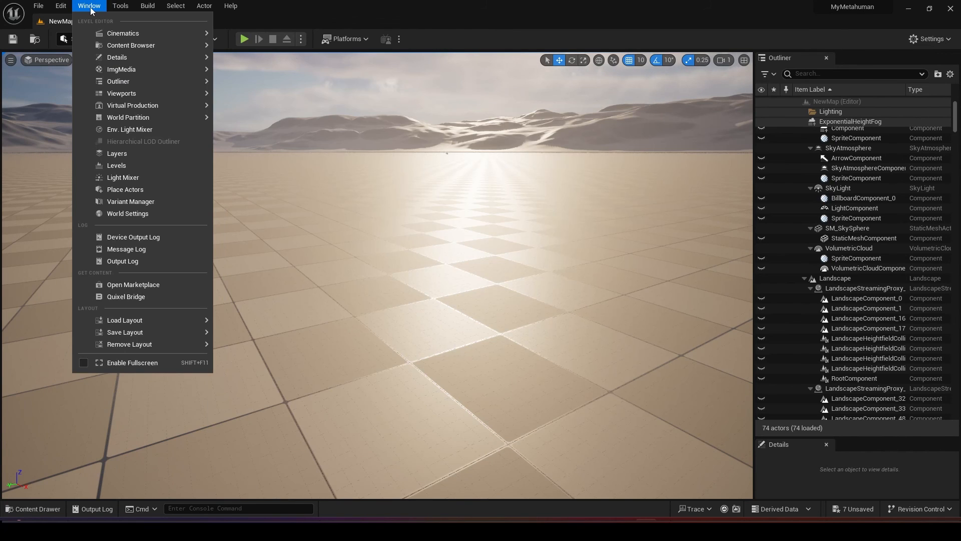
{"action": "mouse_move", "coordinate": [126, 297]}
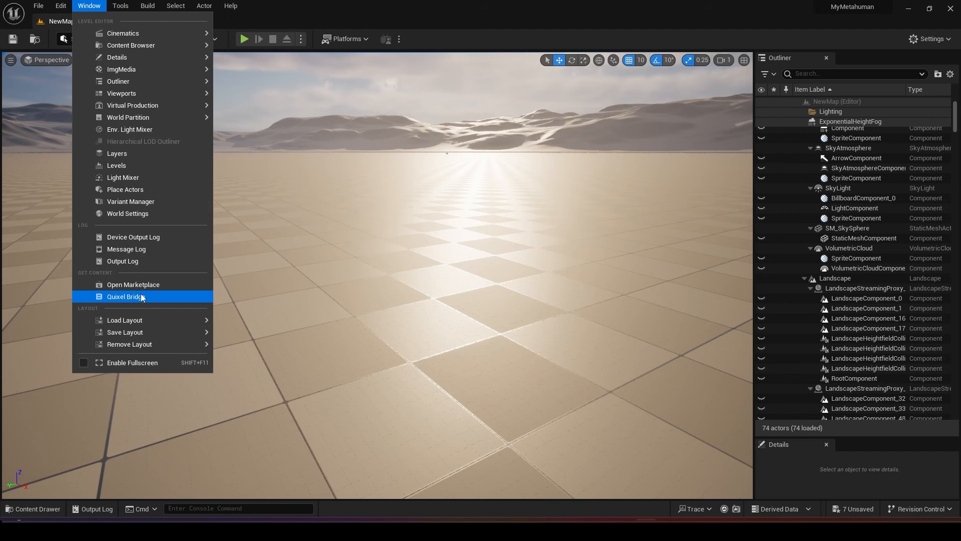
In Quixel Bridge, select the Identity character under My MetaHumans and choose its download quality.
{"action": "left_click", "coordinate": [124, 296]}
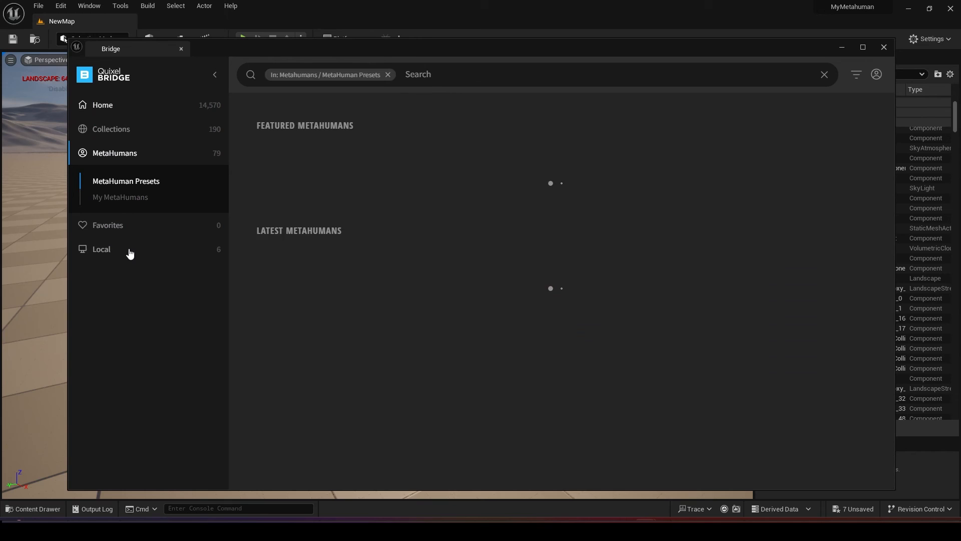
{"action": "left_click", "coordinate": [120, 198]}
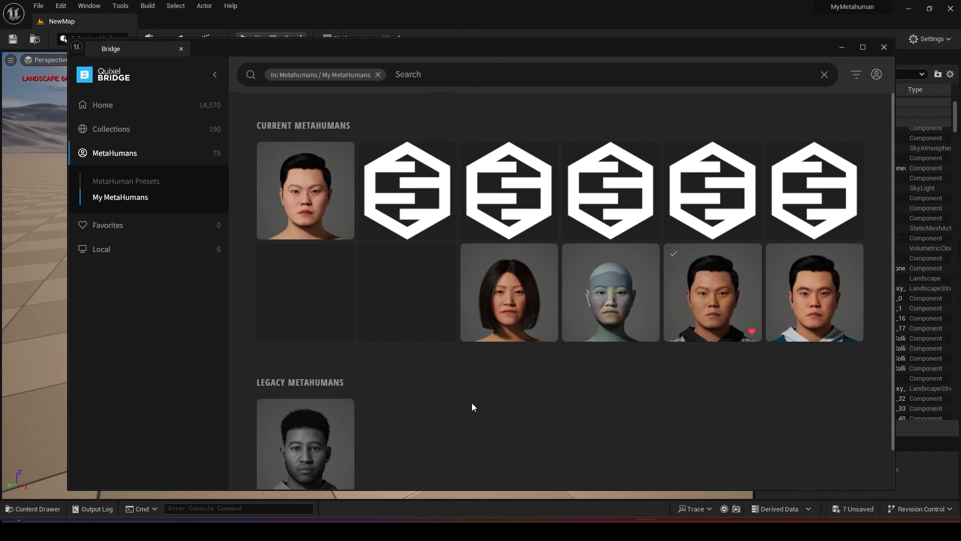
{"action": "mouse_move", "coordinate": [723, 388]}
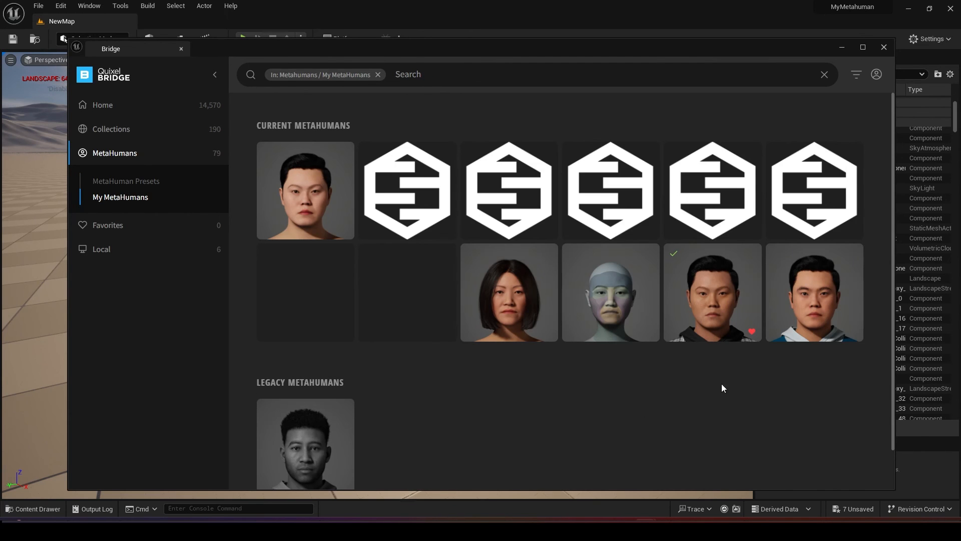
{"action": "left_click", "coordinate": [306, 191]}
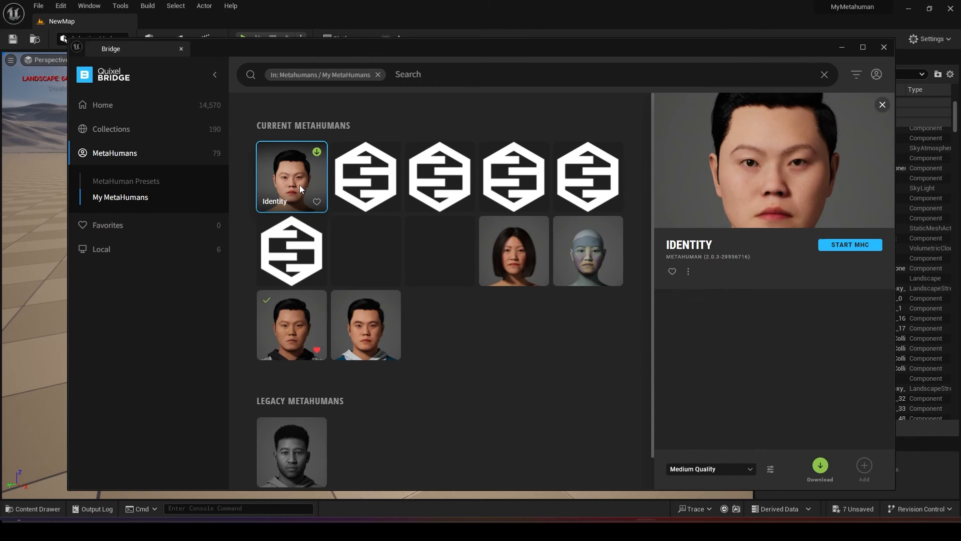
{"action": "left_click", "coordinate": [711, 468]}
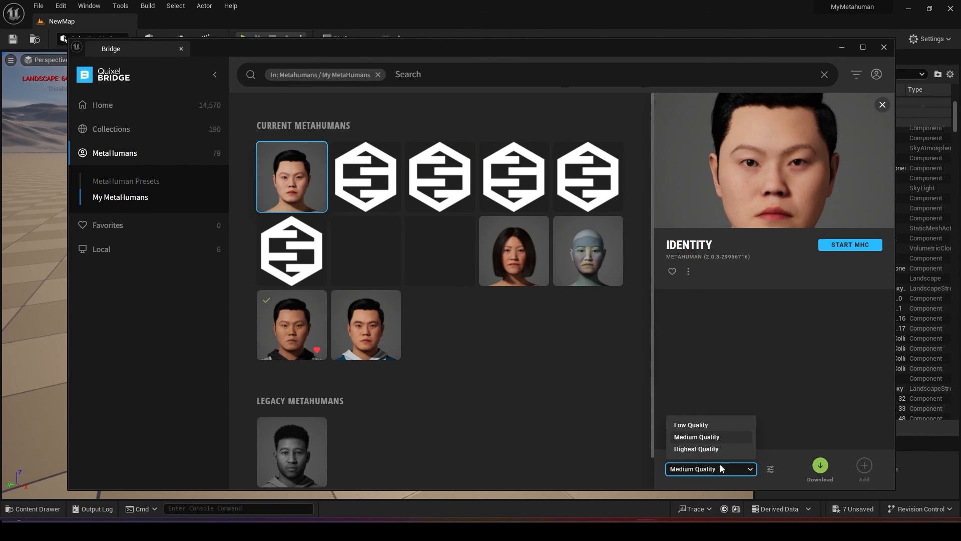
{"action": "mouse_move", "coordinate": [819, 466]}
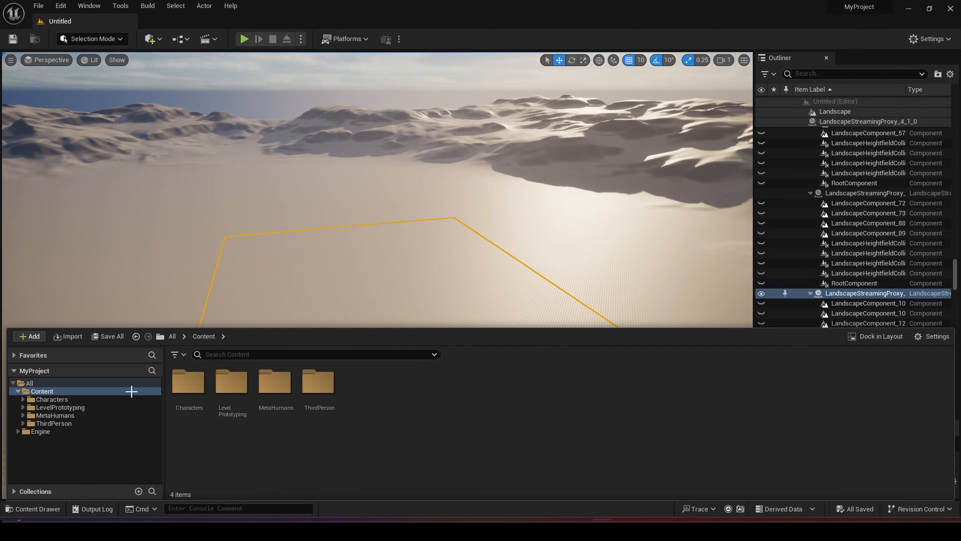
{"action": "mouse_move", "coordinate": [292, 394]}
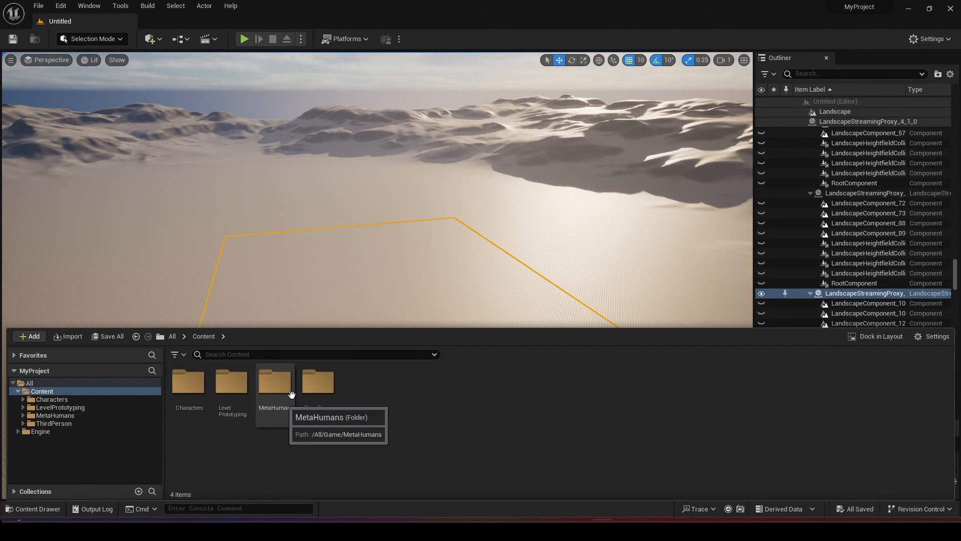
Browse into MetaHumans > Sk_MI_2 in the Content Browser and select the BP_Sk_MI_2 blueprint.
{"action": "double_click", "coordinate": [274, 383]}
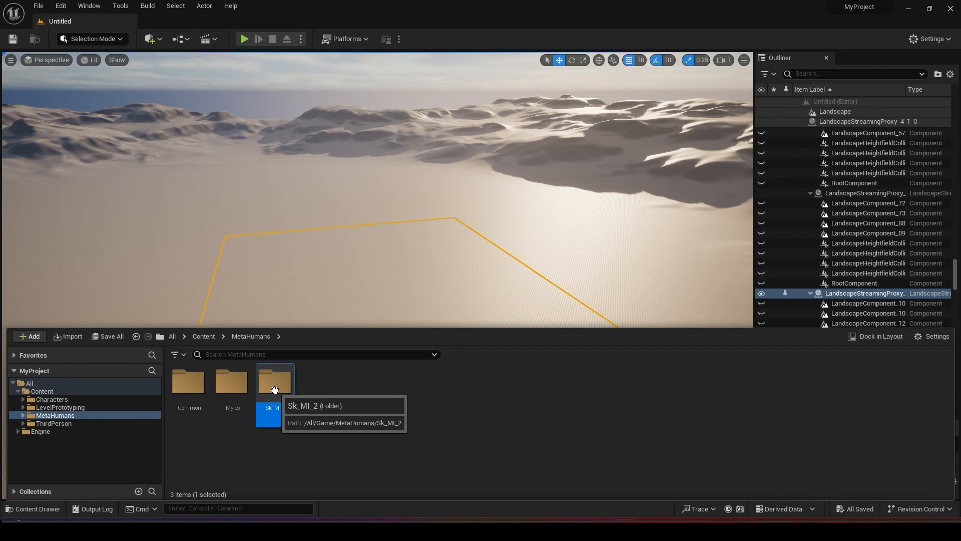
{"action": "double_click", "coordinate": [275, 383]}
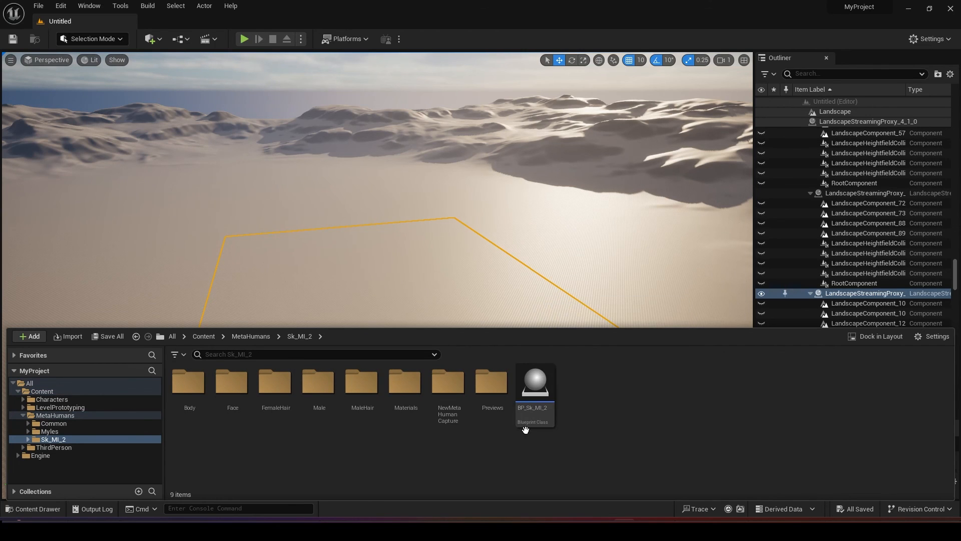
{"action": "mouse_move", "coordinate": [525, 412]}
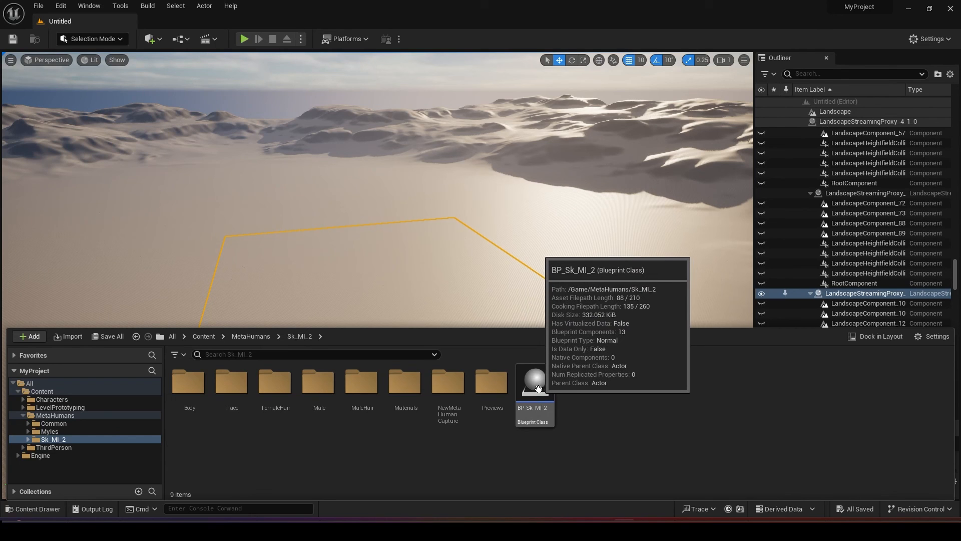
{"action": "left_click", "coordinate": [535, 382]}
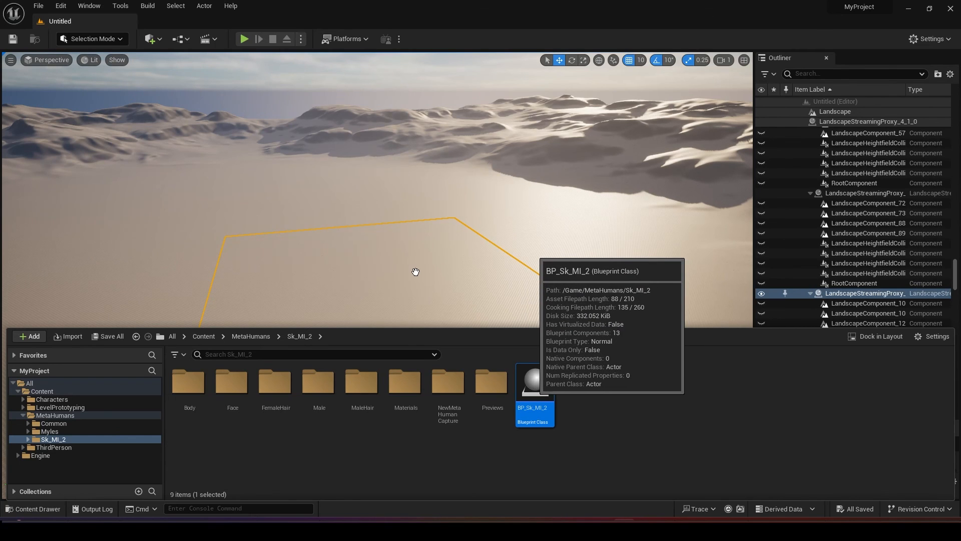
{"action": "mouse_move", "coordinate": [531, 305]}
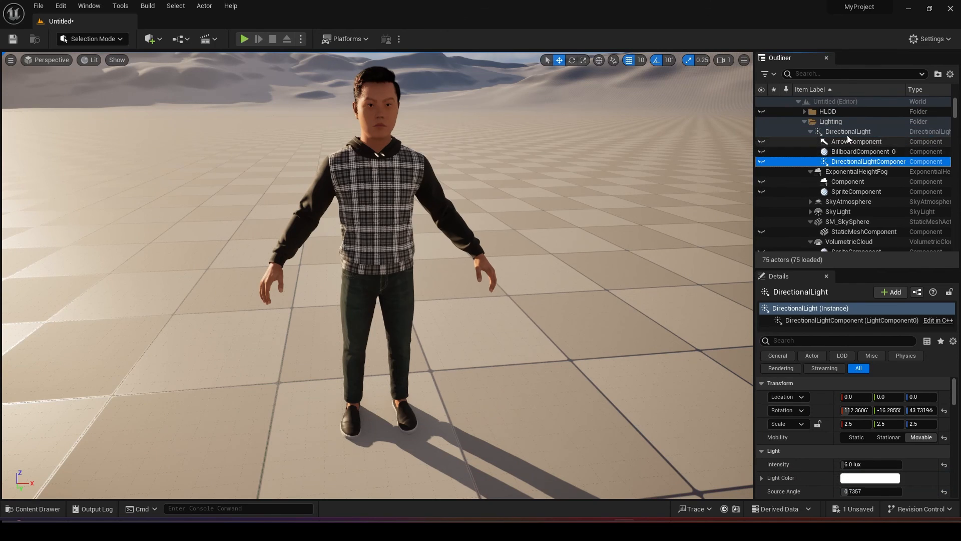
With the character placed in the level, select the directional light to view its details.
{"action": "left_click", "coordinate": [847, 131]}
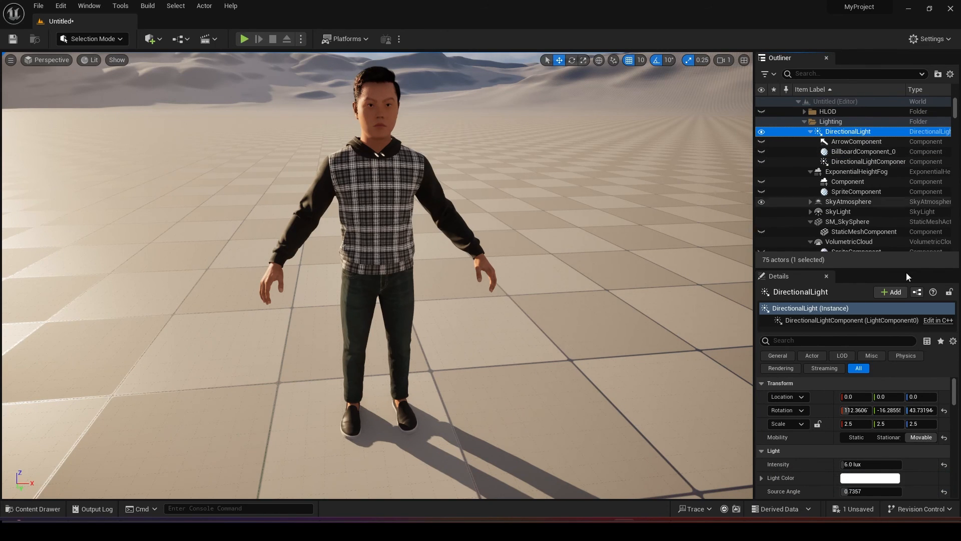